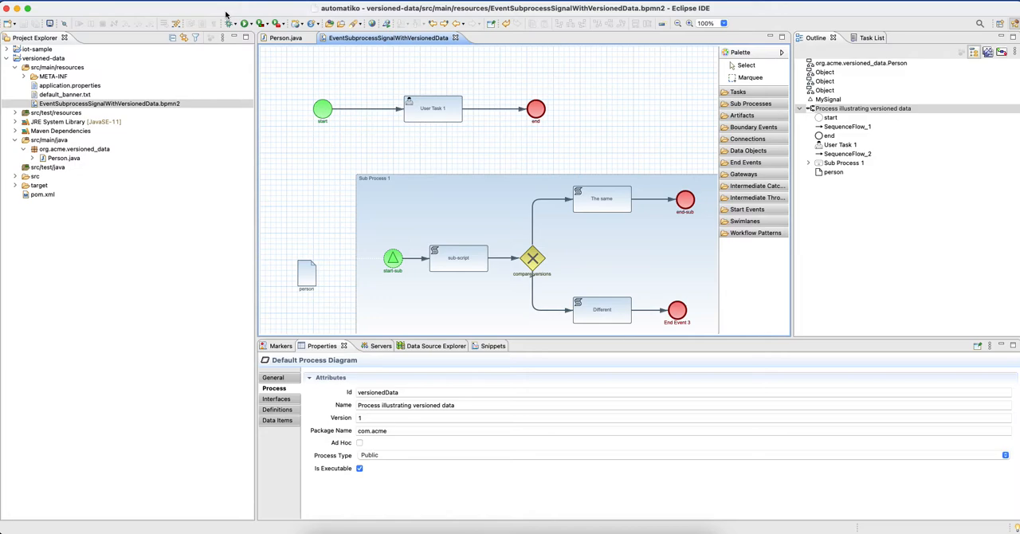
mouse_move(495, 165)
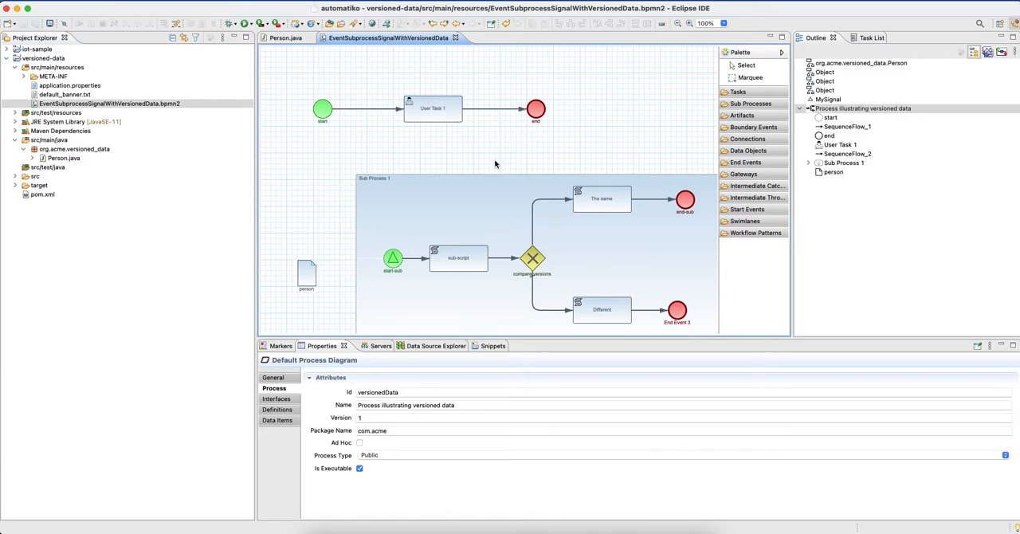
mouse_move(476, 234)
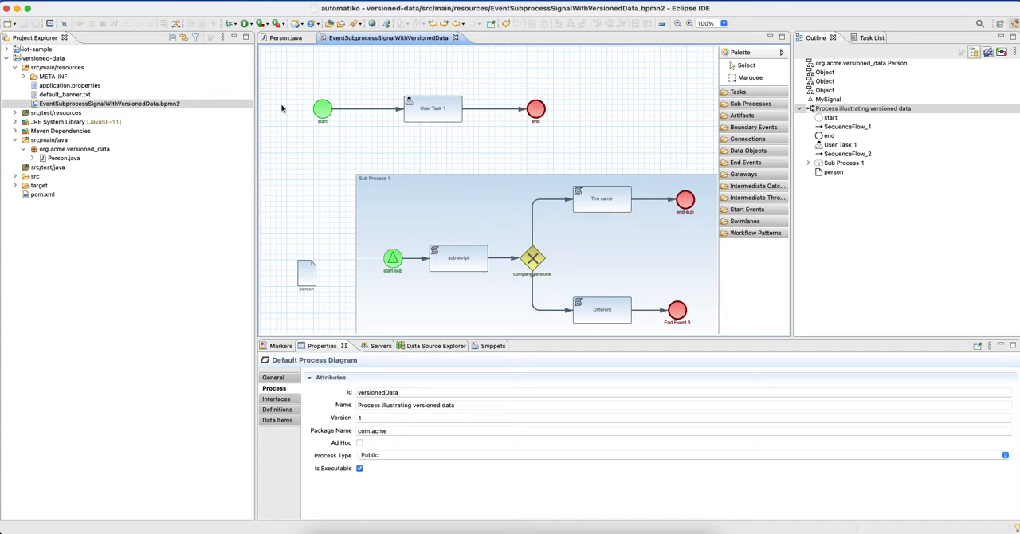
- Inspect the person data object's Person type with name, age and adult fields, then return to the diagram
click(307, 275)
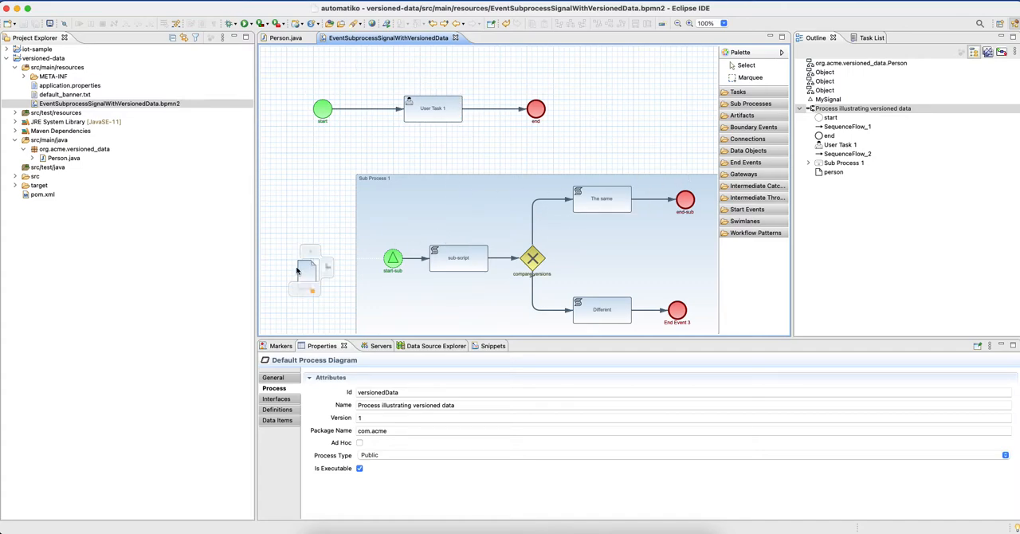
click(307, 271)
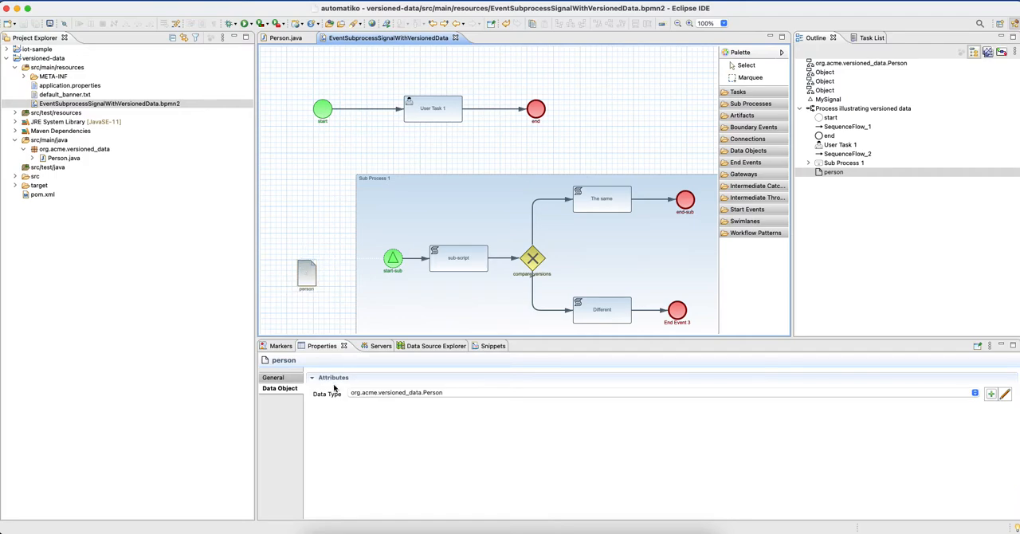
mouse_move(347, 75)
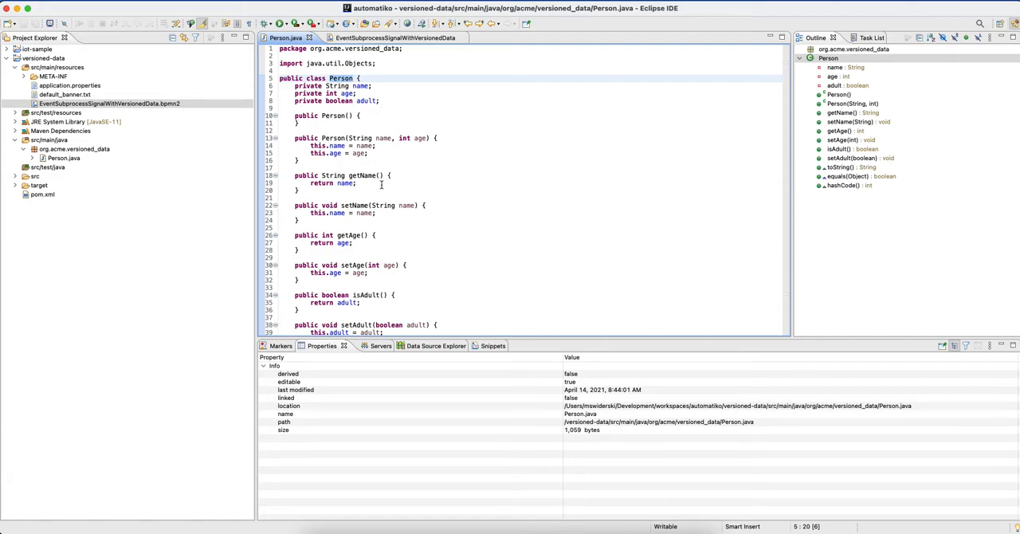
mouse_move(396, 69)
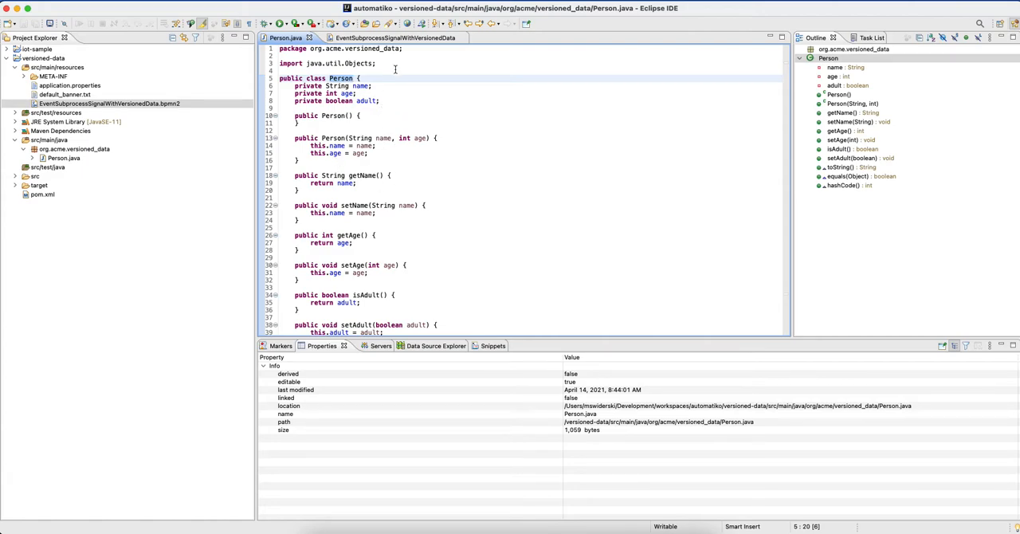
click(392, 38)
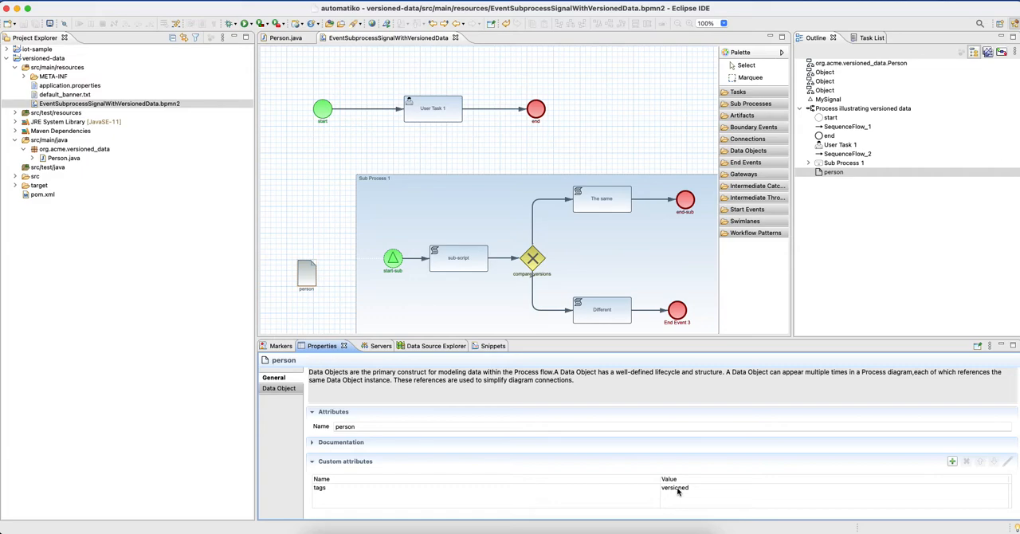
mouse_move(458, 258)
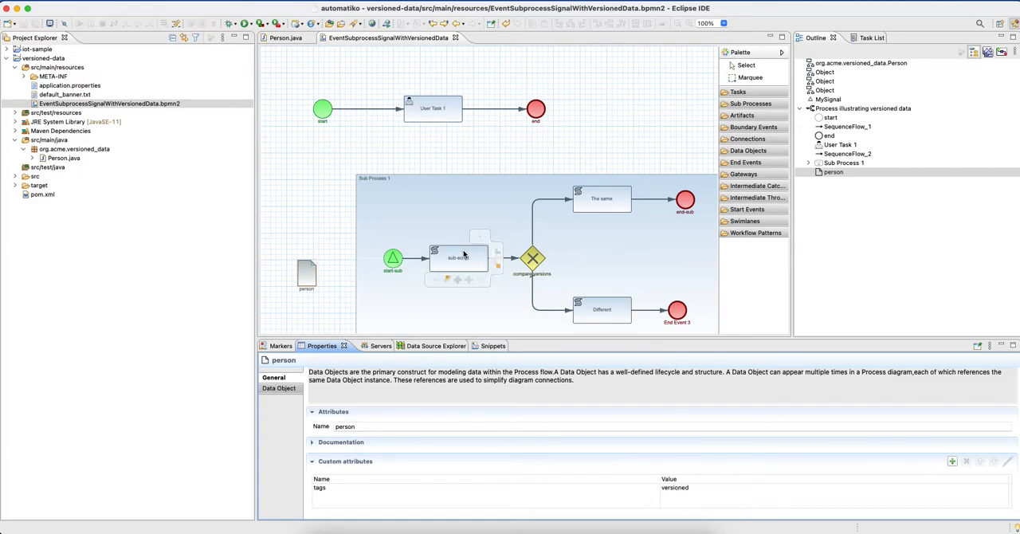
- Review the sub-script task's Java script printing the person, all versions, previous version and version 100
double_click(459, 257)
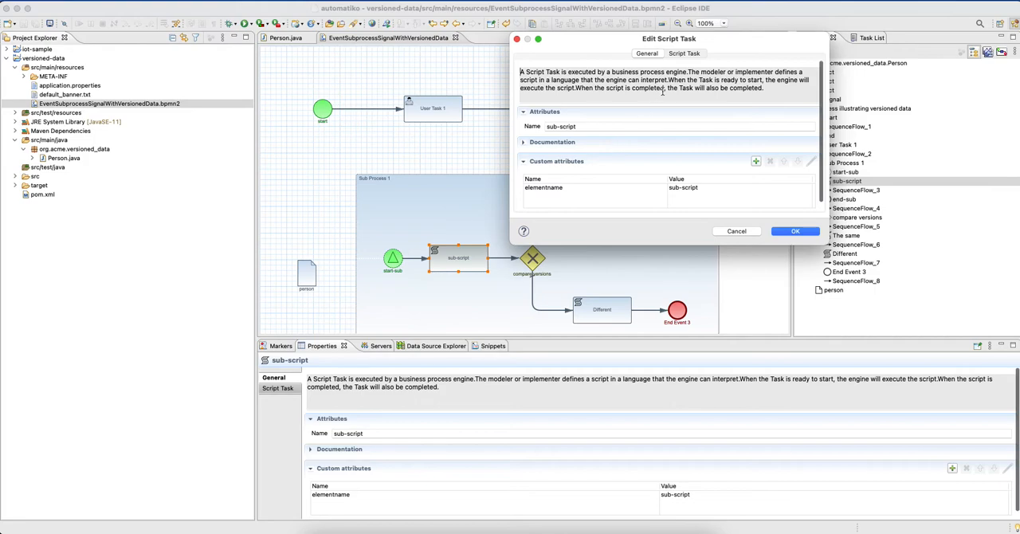
click(684, 54)
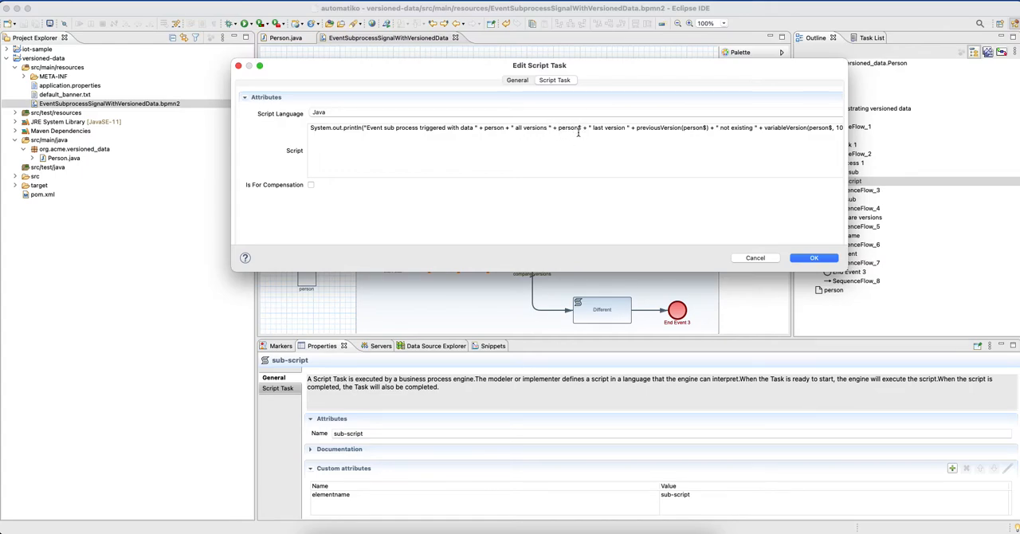
mouse_move(579, 131)
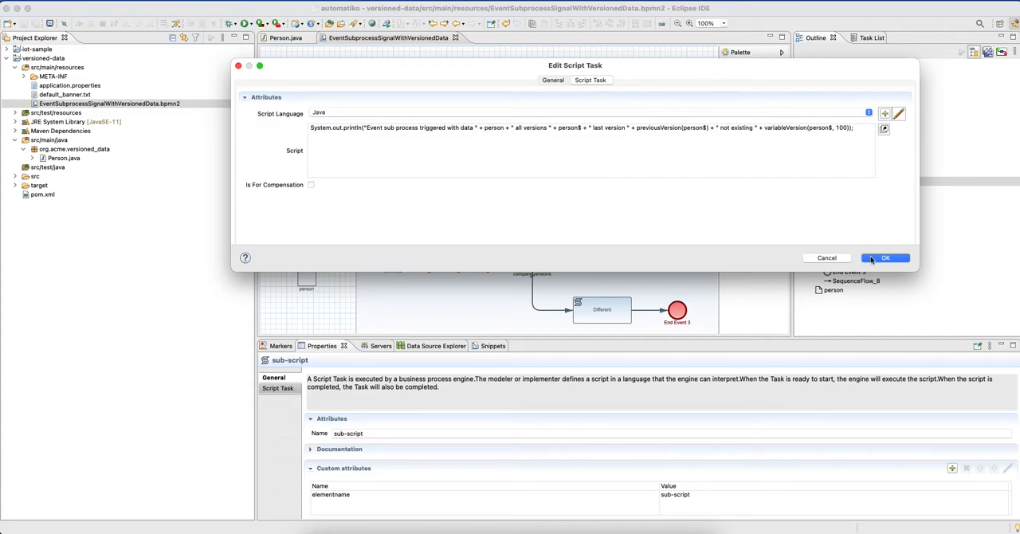
click(885, 257)
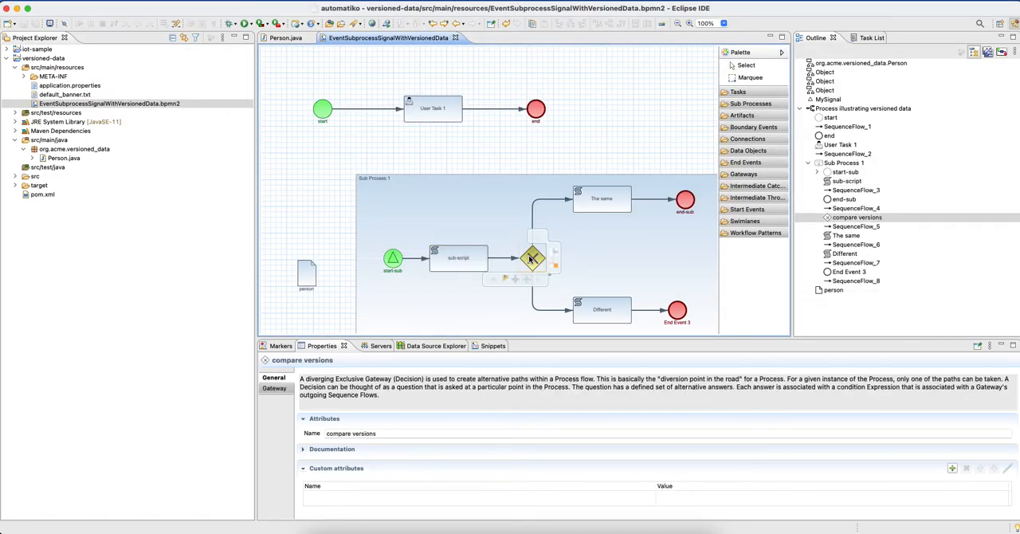
- Review the compare versions gateway's isEqual(person, previousVersion(person$)) condition for The same path
double_click(533, 257)
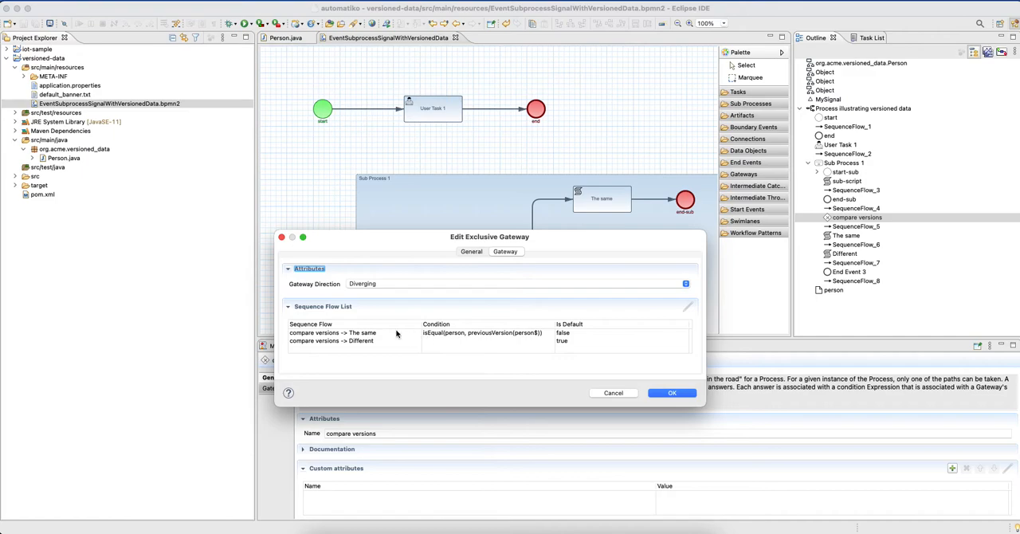
mouse_move(451, 340)
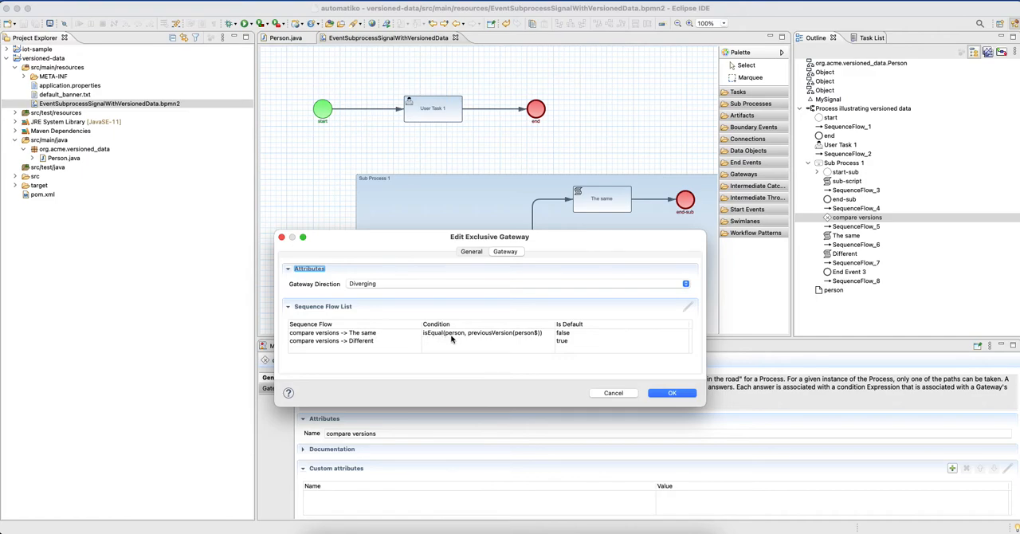
mouse_move(452, 339)
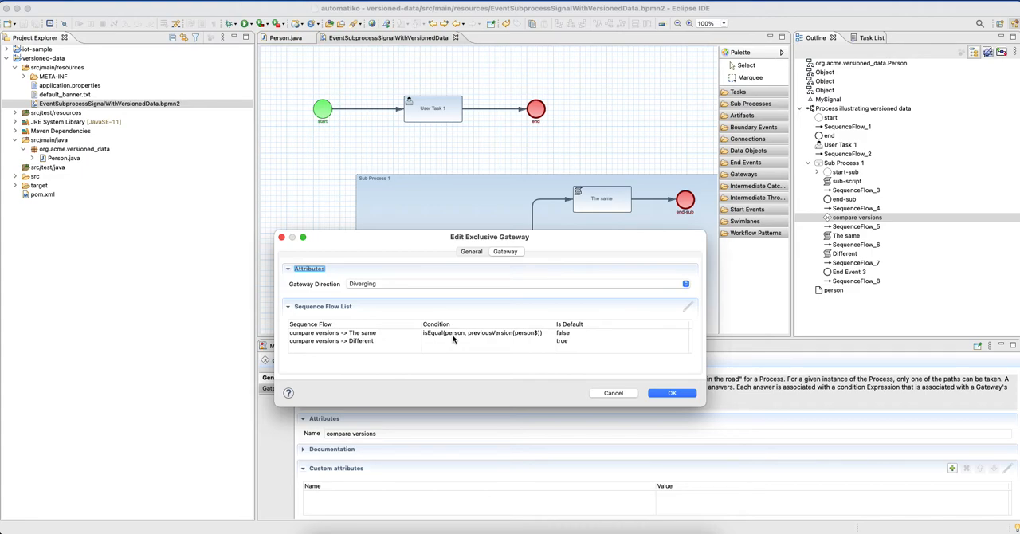
mouse_move(499, 338)
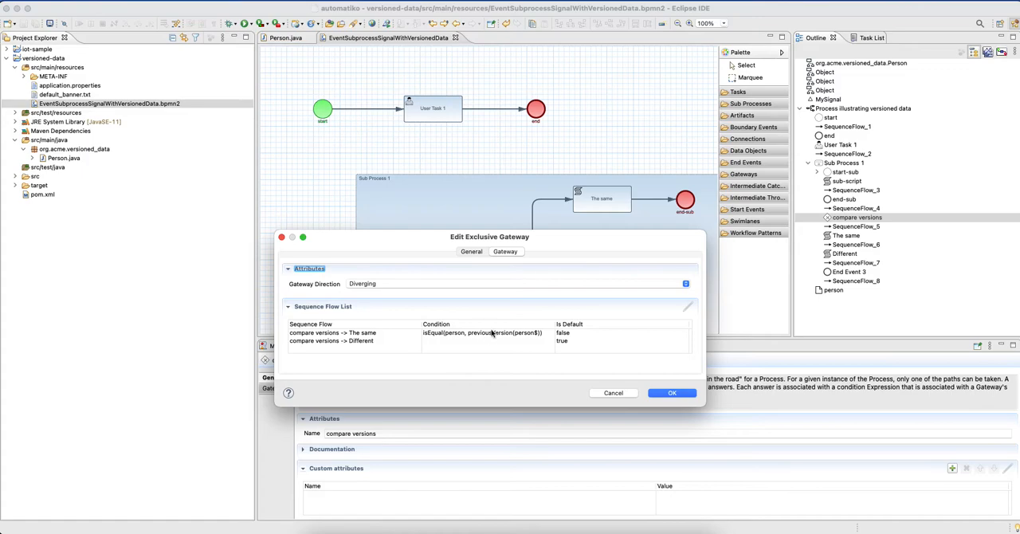
click(333, 332)
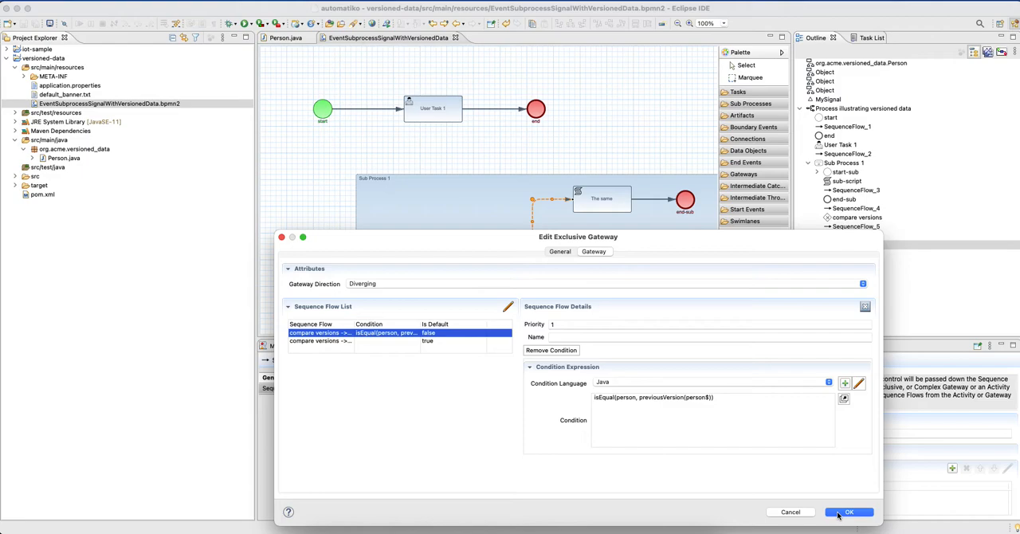
click(848, 512)
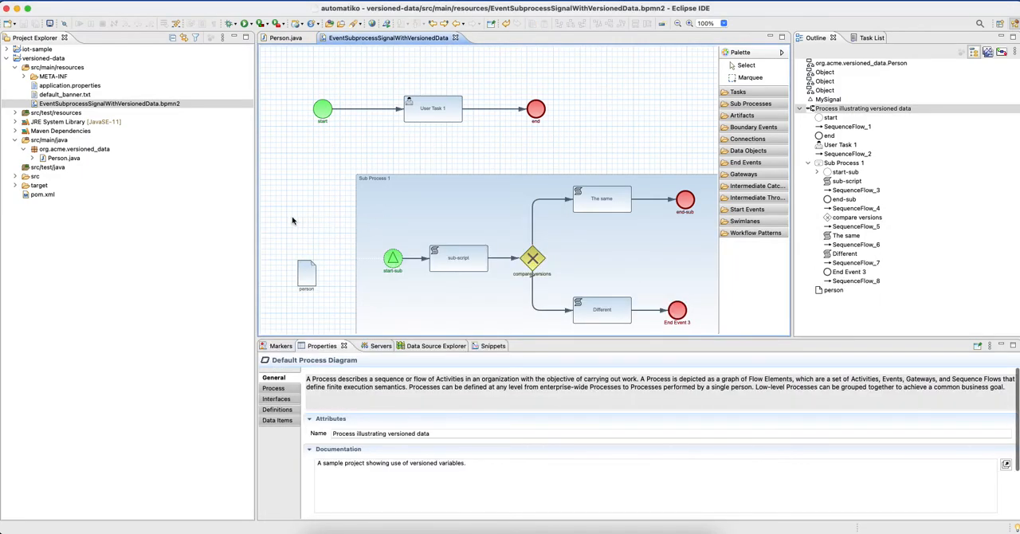
mouse_move(410, 365)
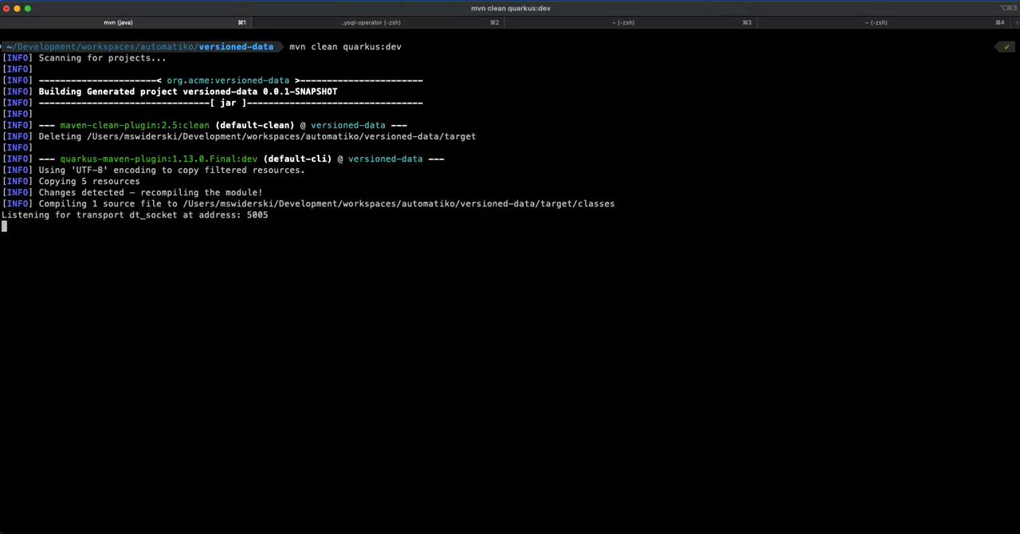
mouse_move(395, 429)
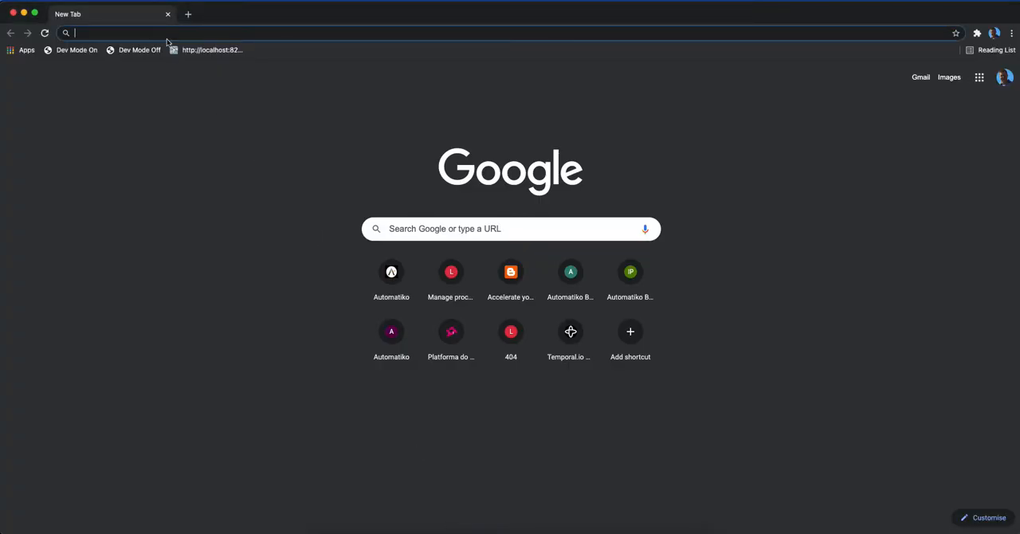
- Open the Automatiko workflow console from the Quarkus Dev UI's Automatiko Service card
click(510, 331)
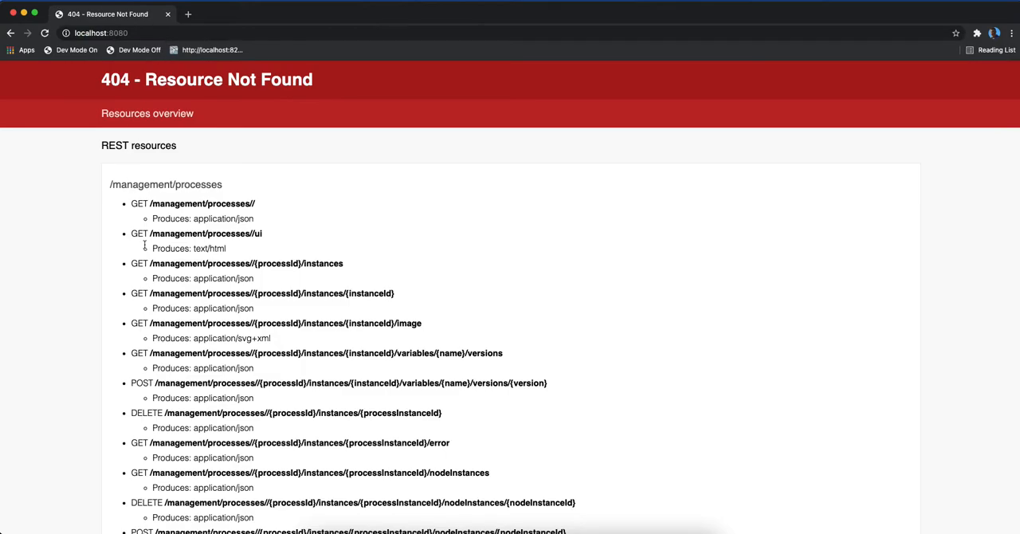
scroll(down, 3)
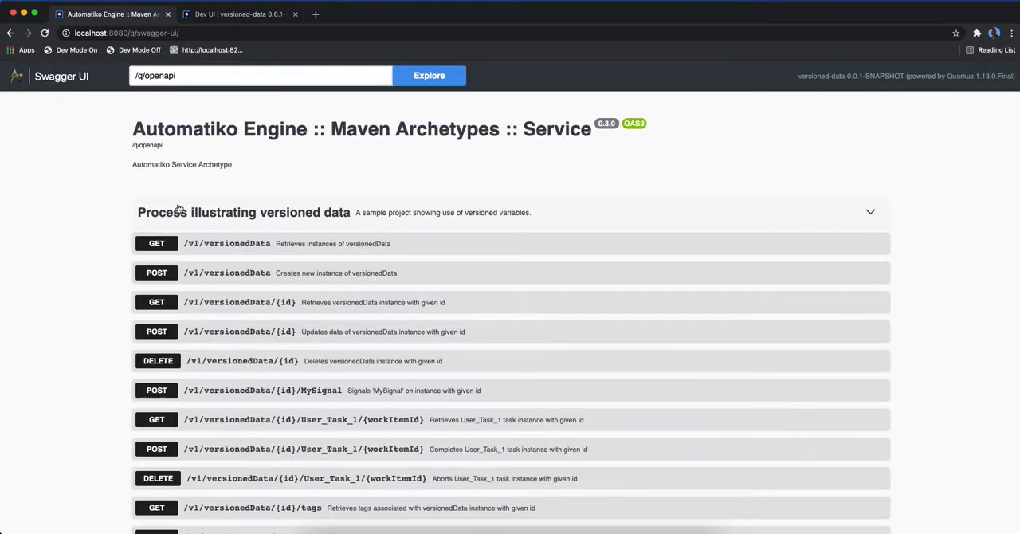
scroll(down, 3)
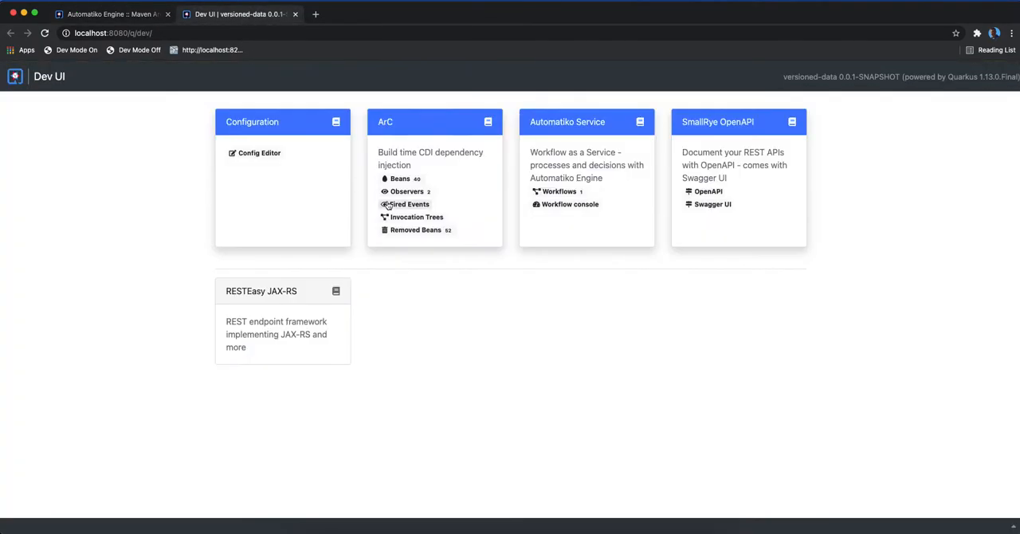
mouse_move(564, 116)
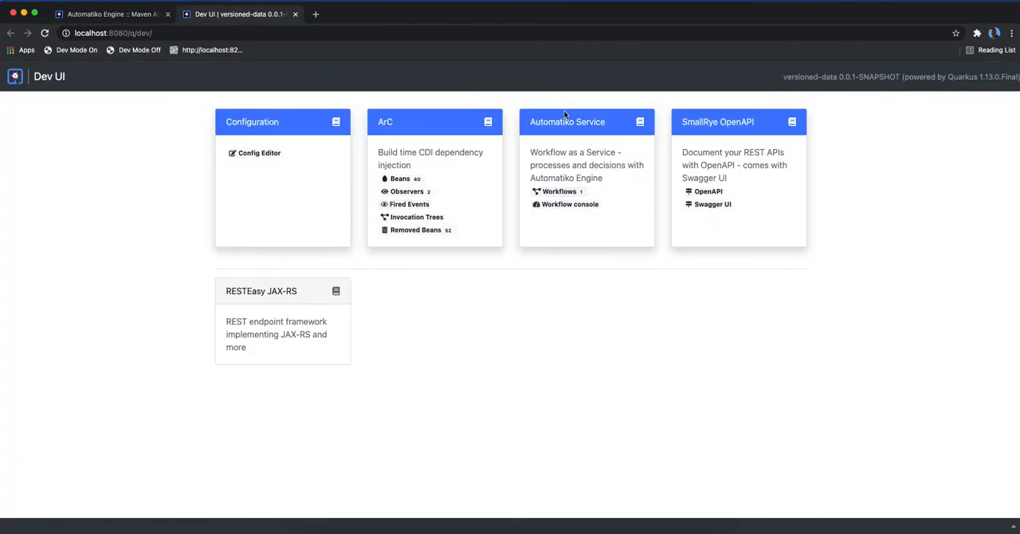
mouse_move(559, 191)
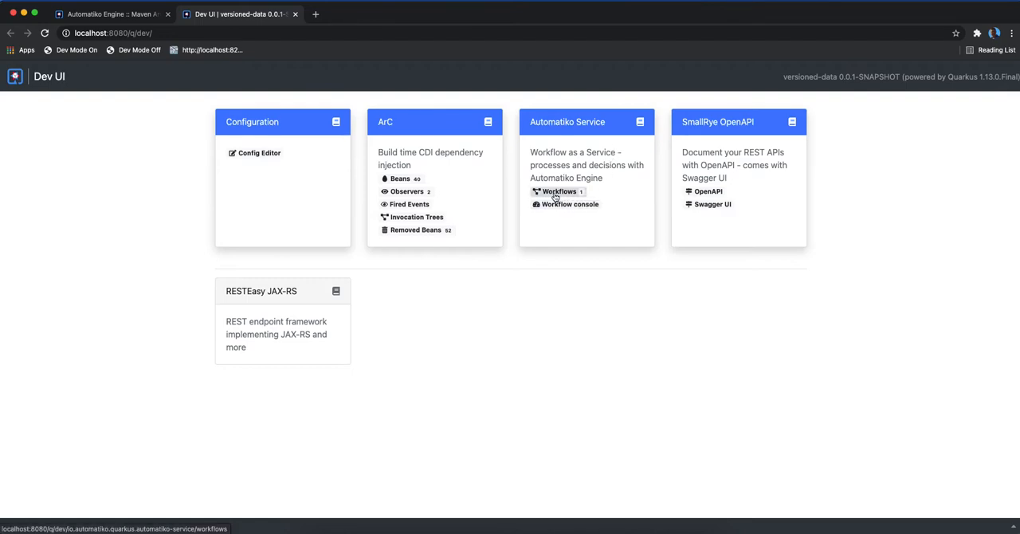
mouse_move(569, 204)
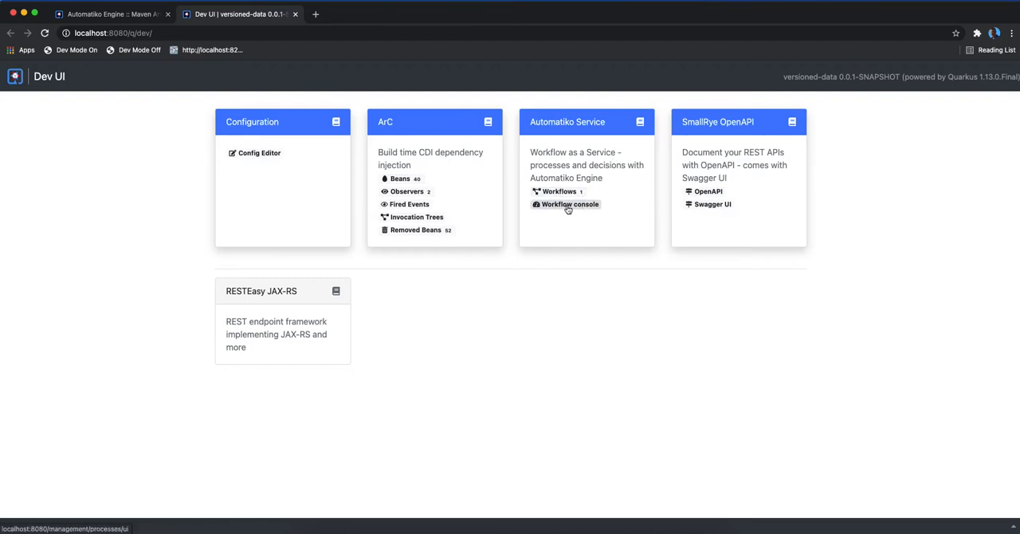
click(570, 204)
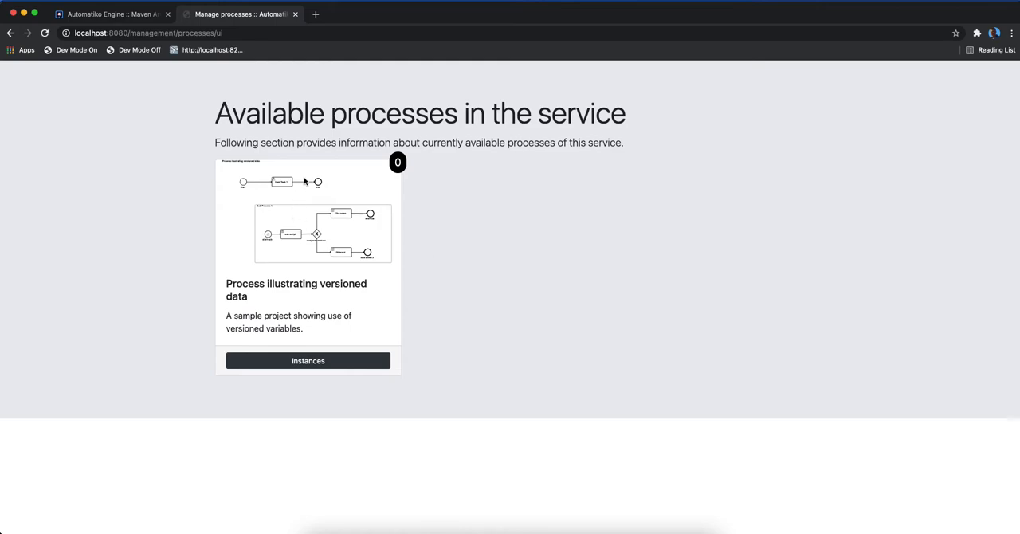
mouse_move(266, 360)
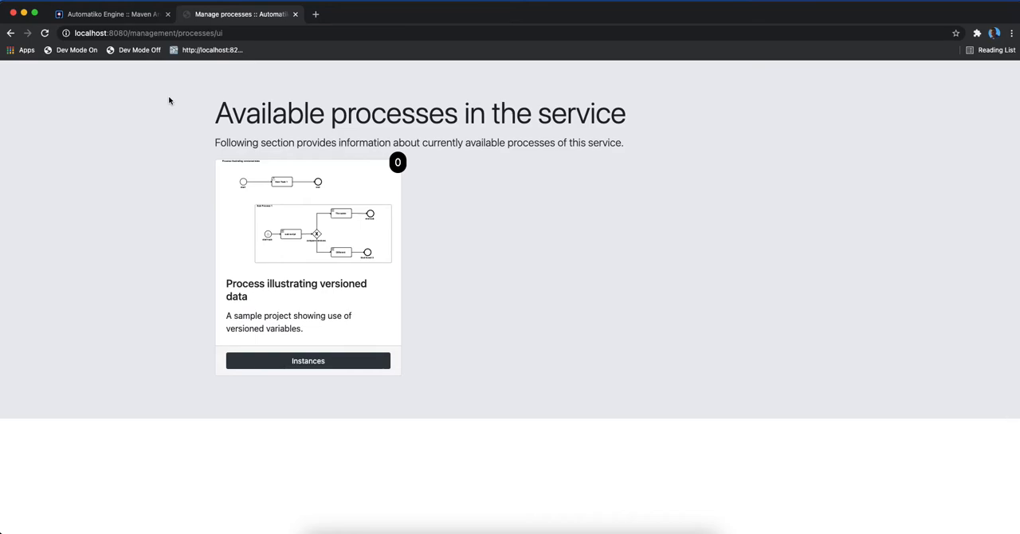
- Switch to the Swagger UI tab showing POST /v1/versionedData
click(111, 13)
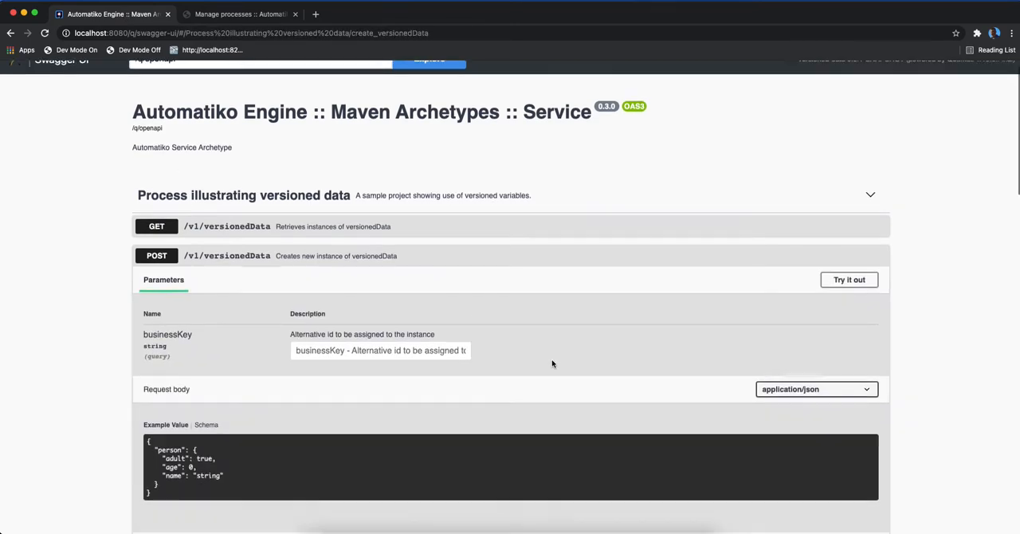
- Create a versionedData instance with business key test for john, age 20
click(848, 280)
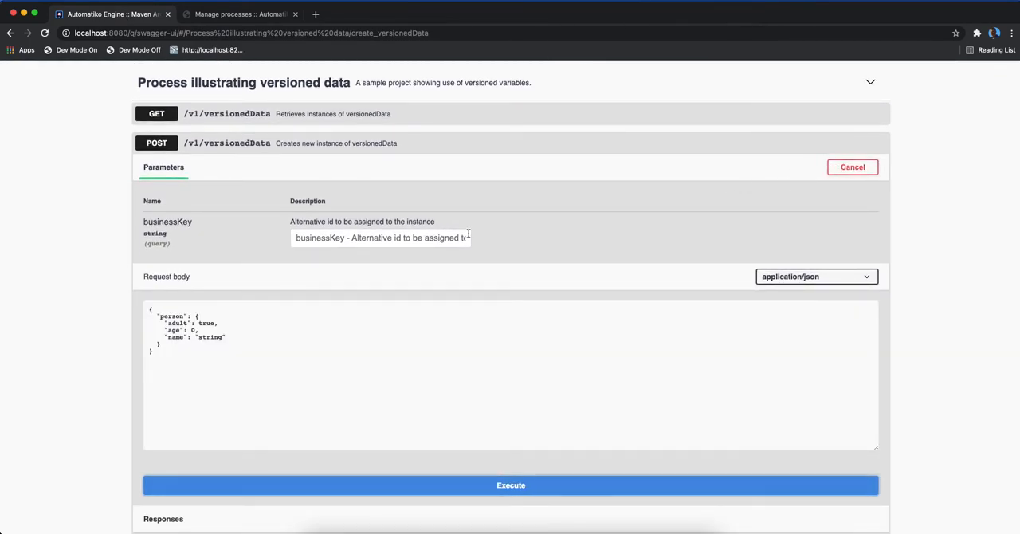
text(test)
text(2)
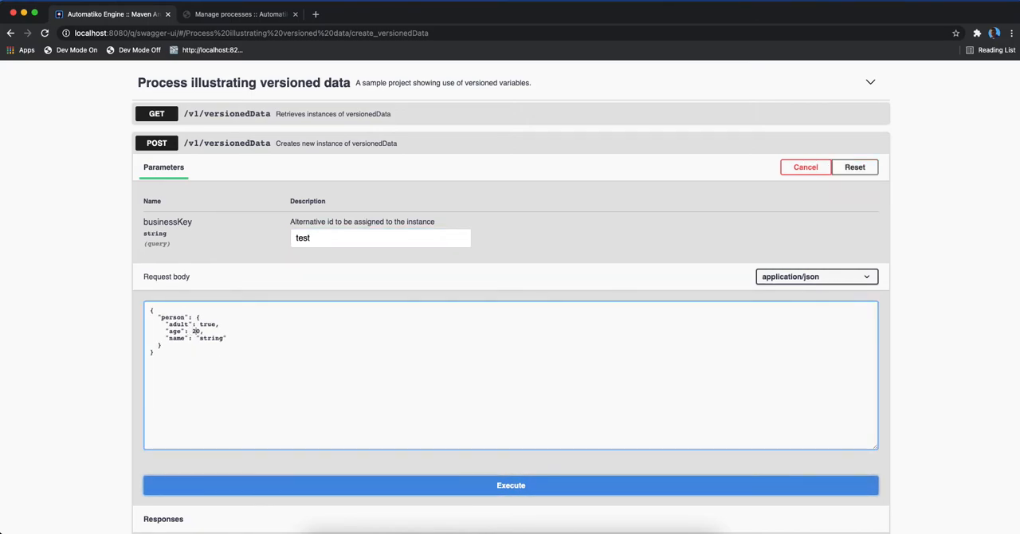
double_click(211, 338)
text(joh)
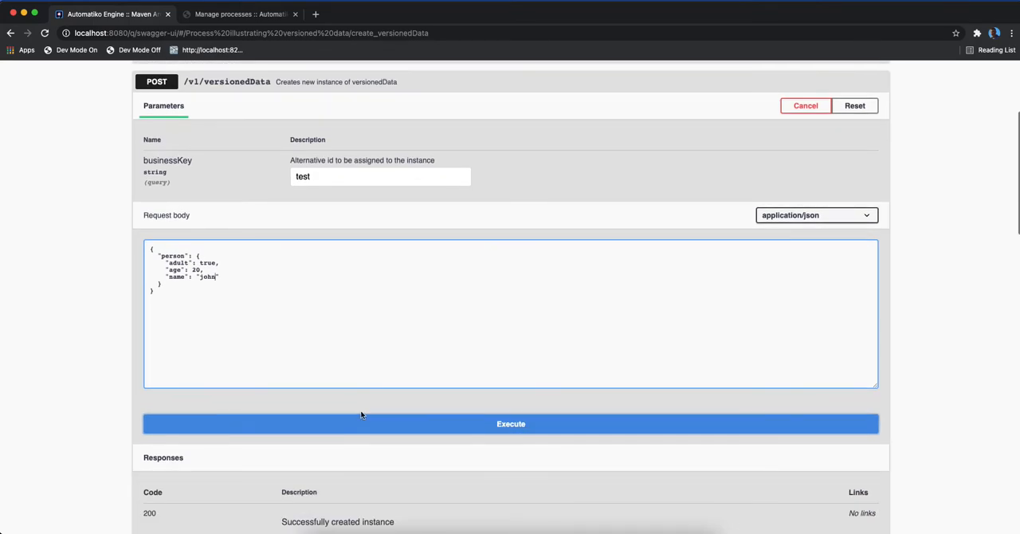
click(511, 423)
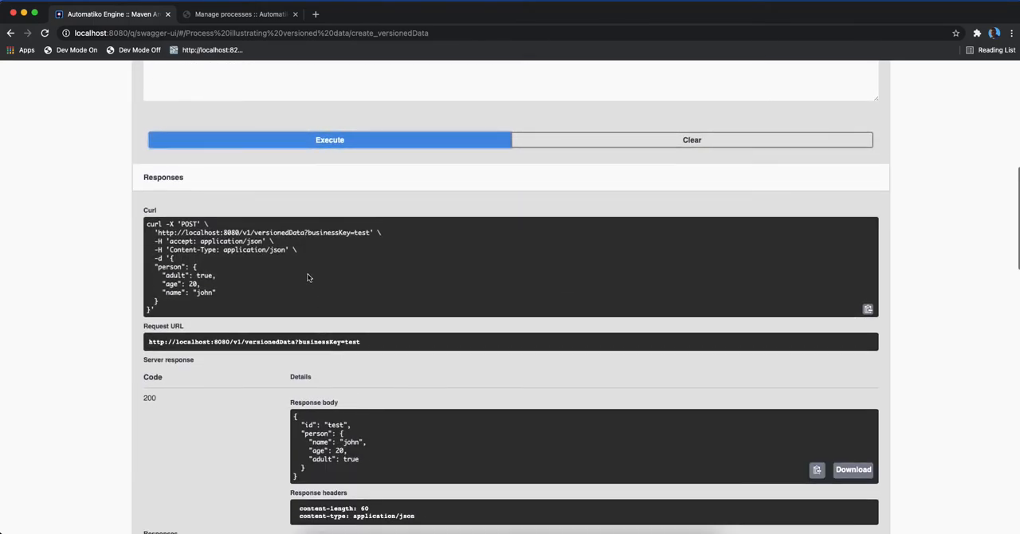
click(239, 13)
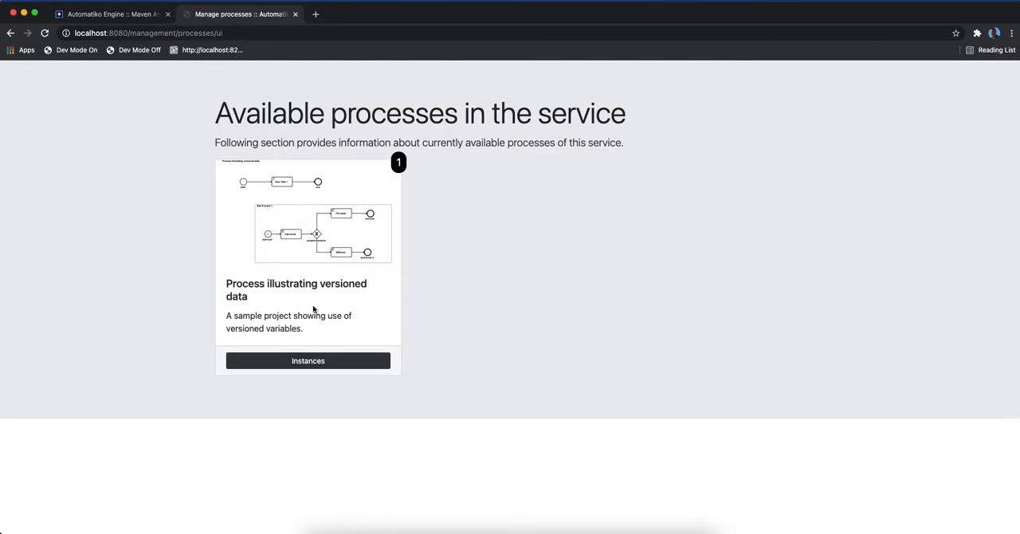
- Check the test instance's details showing john aged 20, then return to Swagger
click(308, 361)
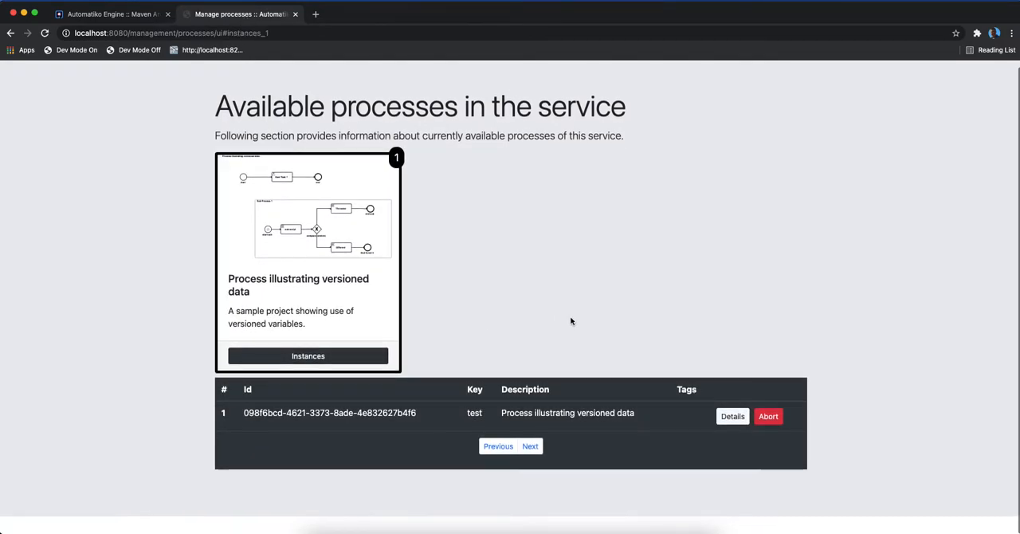
click(732, 416)
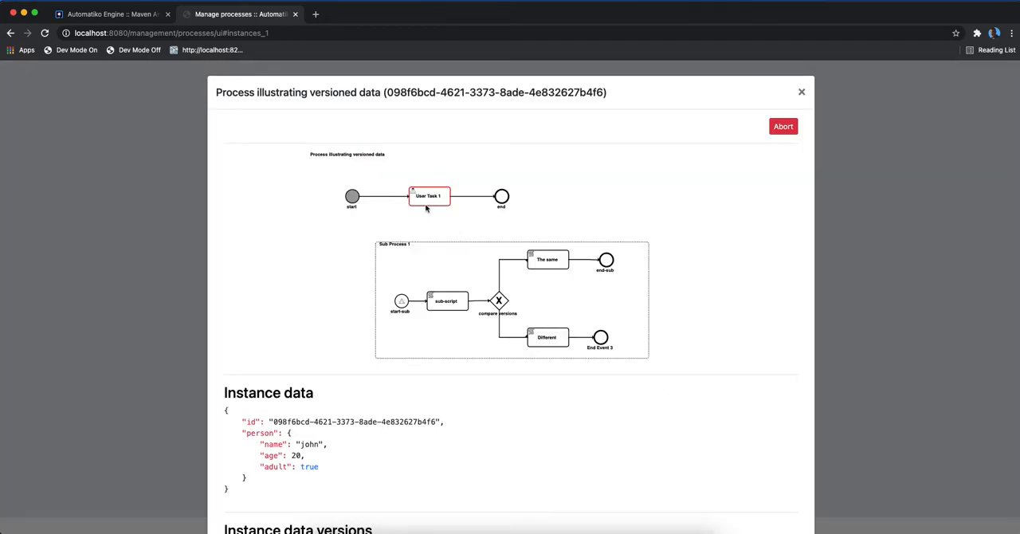
scroll(down, 3)
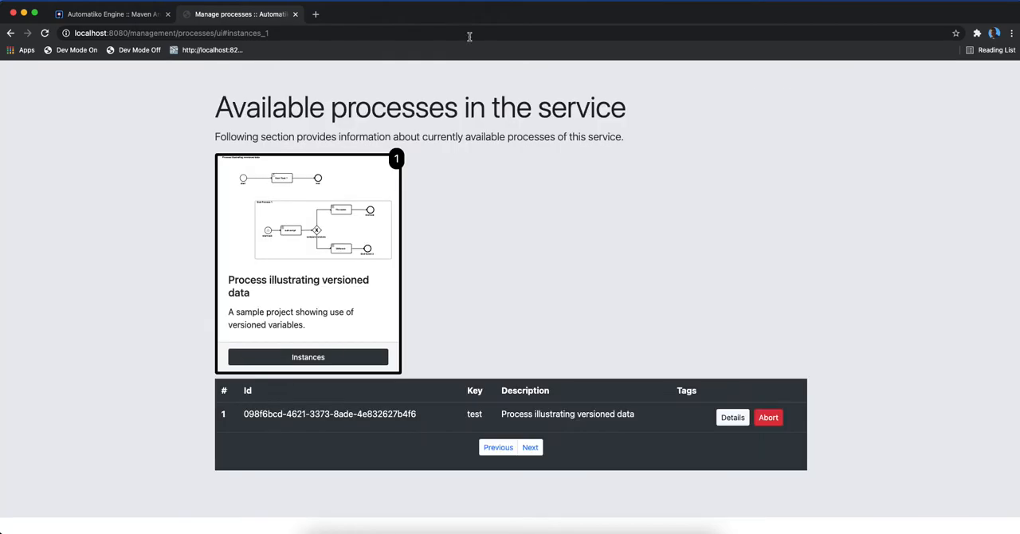
click(112, 14)
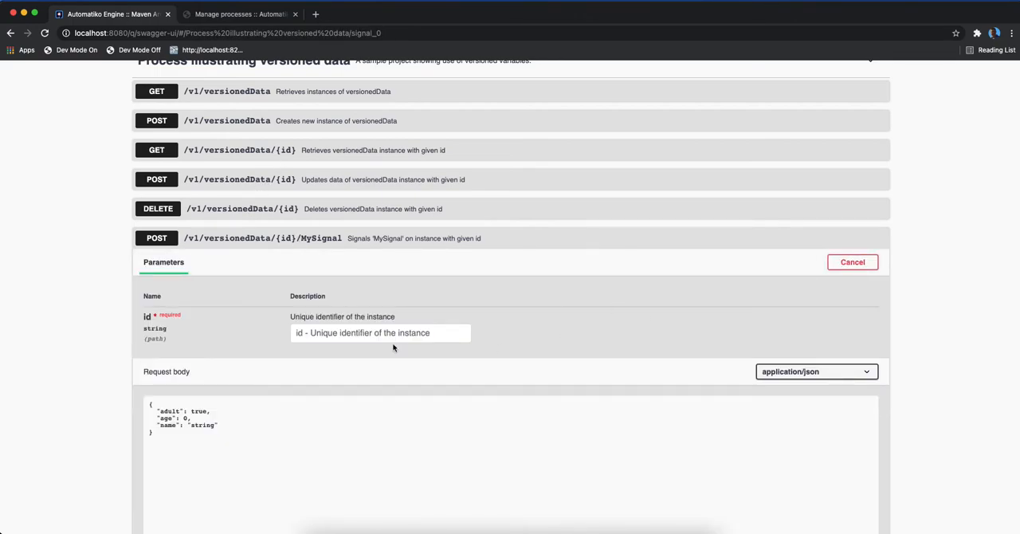
- Send MySignal to instance test with person john, age 25
text(test)
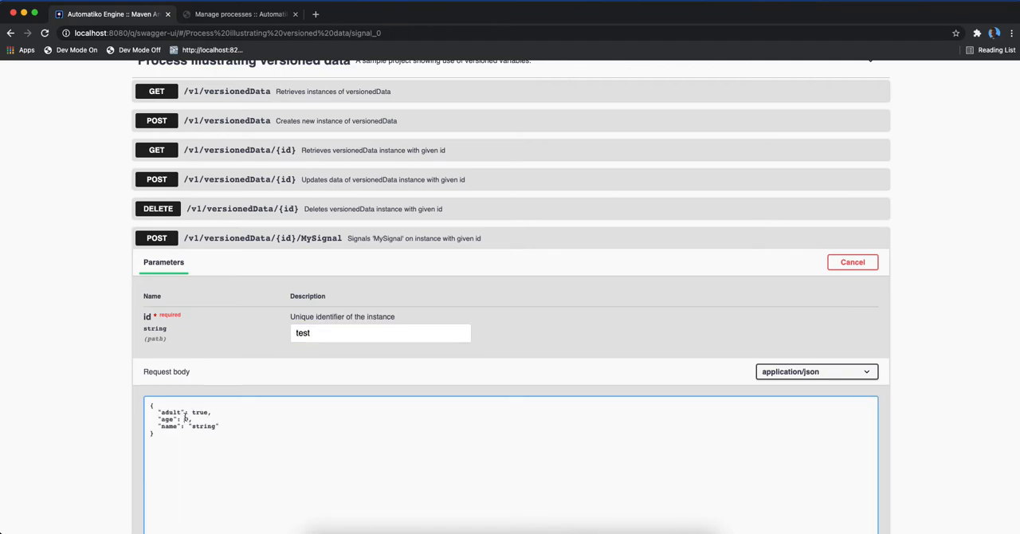
text(25)
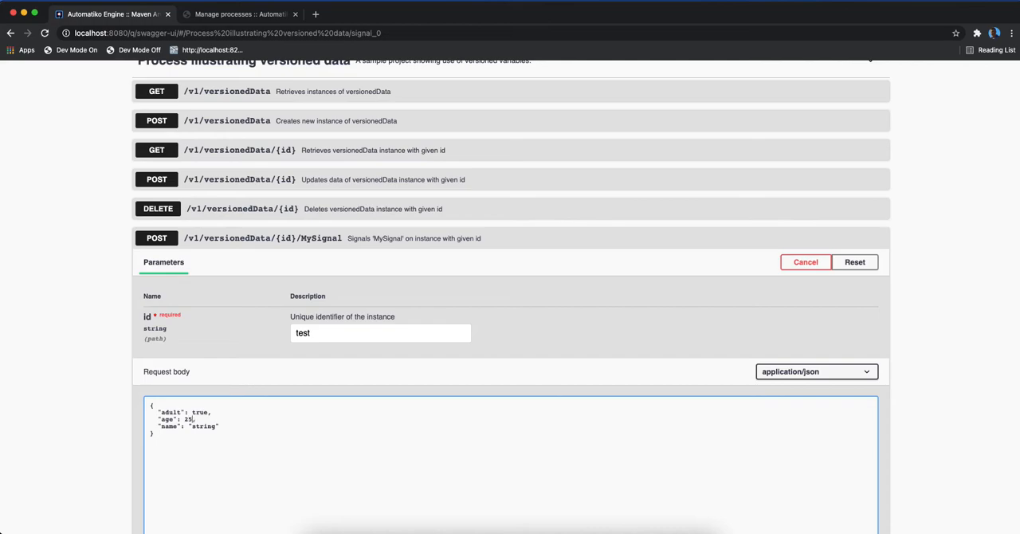
text(jq)
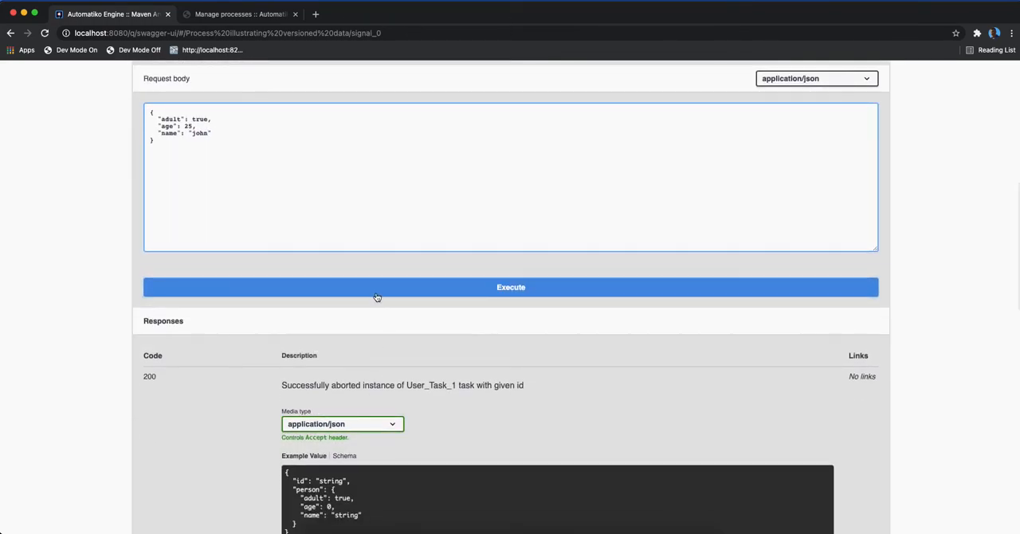
click(511, 287)
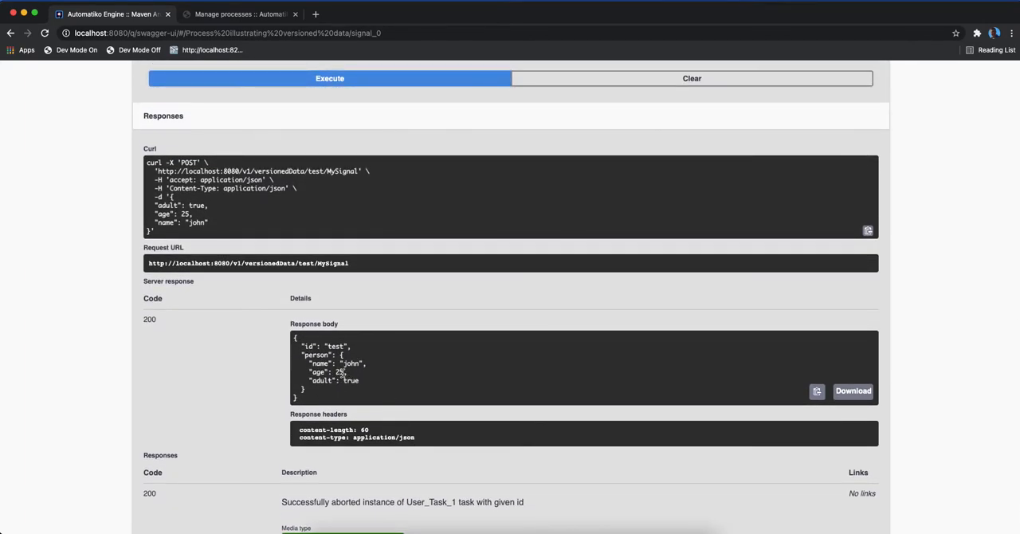
- View the test instance's details: current age 25, stored version 1 with age 20
click(240, 13)
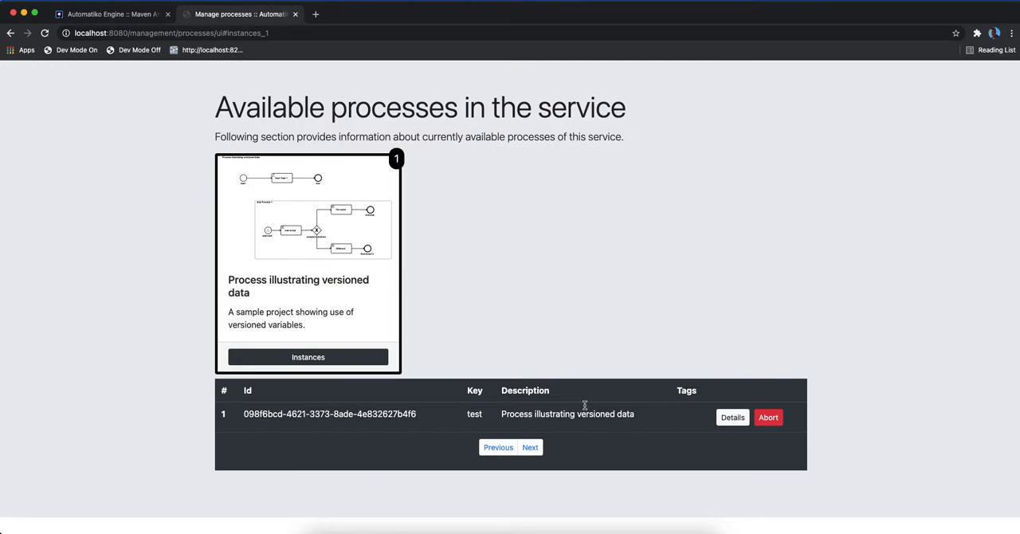
click(732, 417)
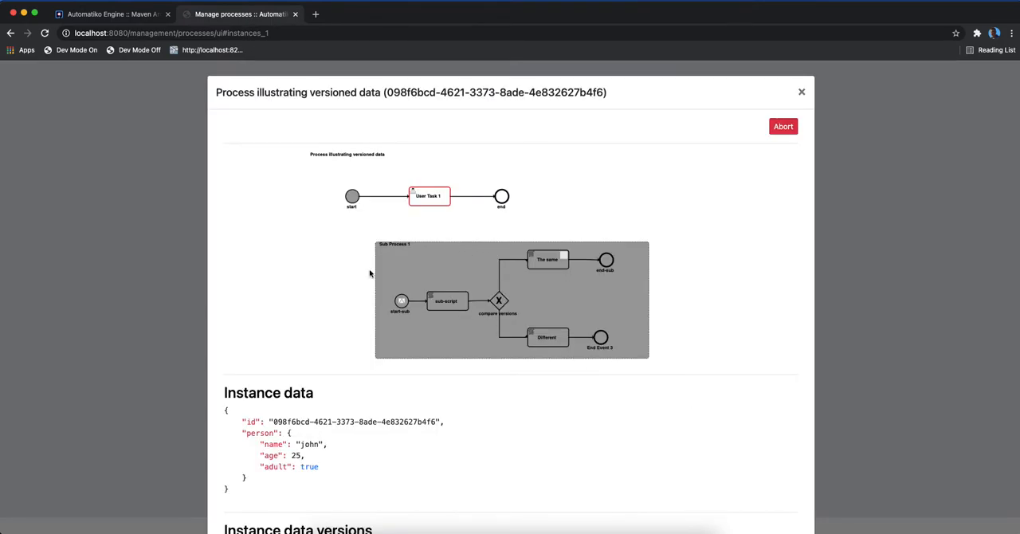
mouse_move(522, 331)
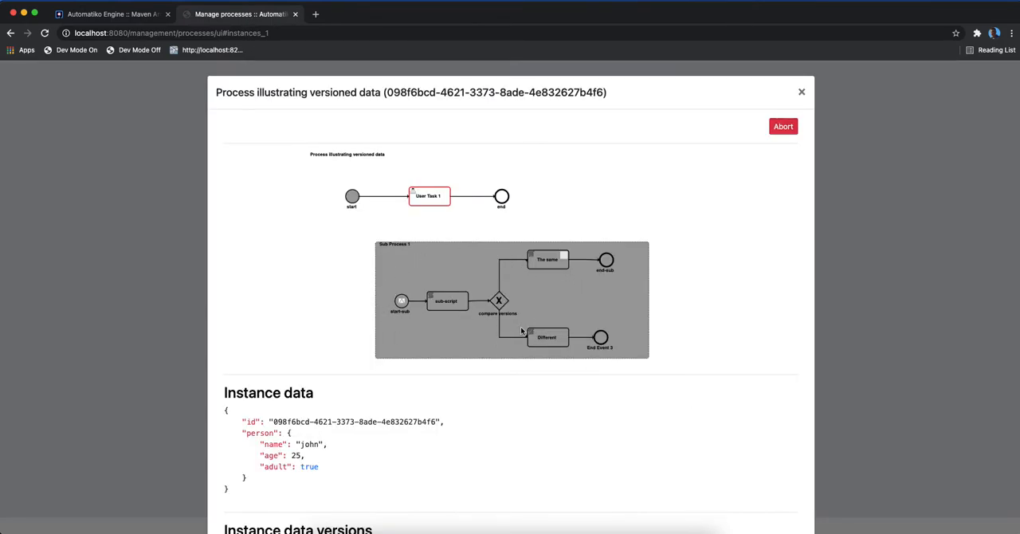
scroll(down, 3)
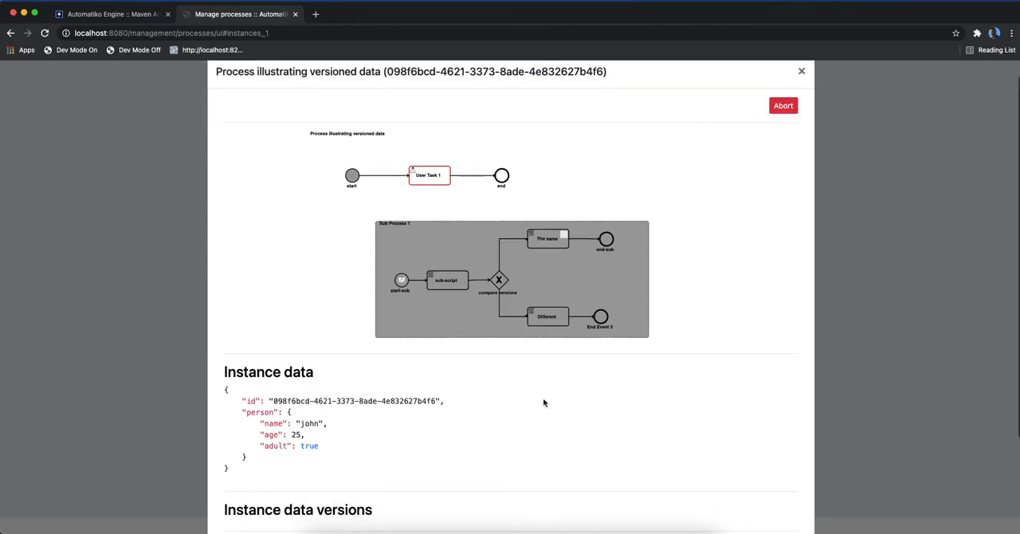
scroll(down, 3)
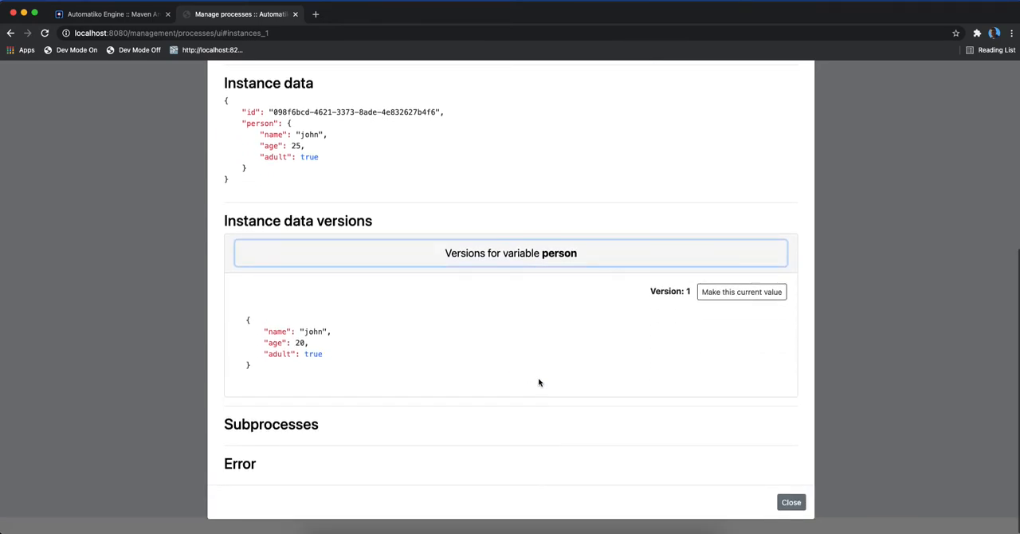
mouse_move(312, 330)
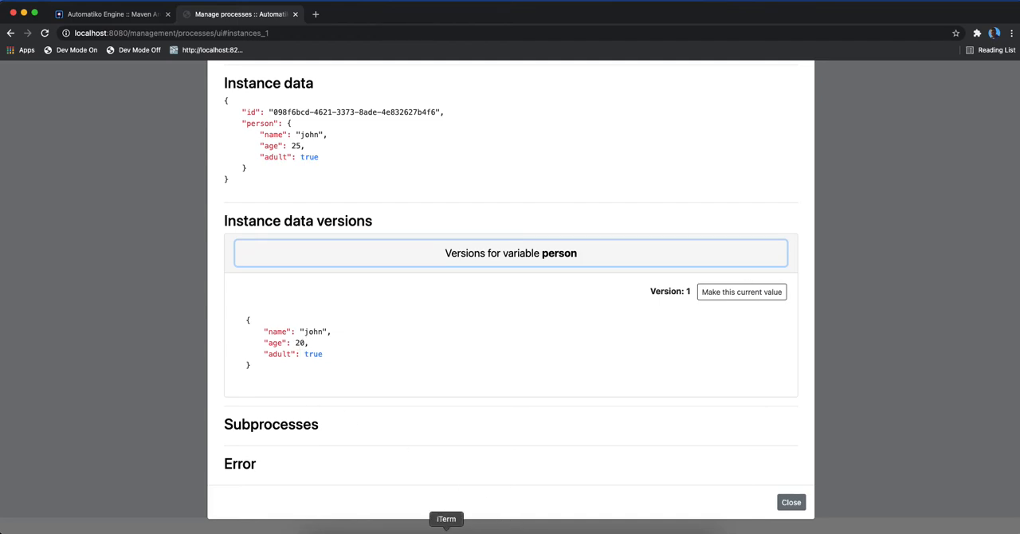
- Find the 'Different' line in the iTerm Quarkus dev log
click(446, 519)
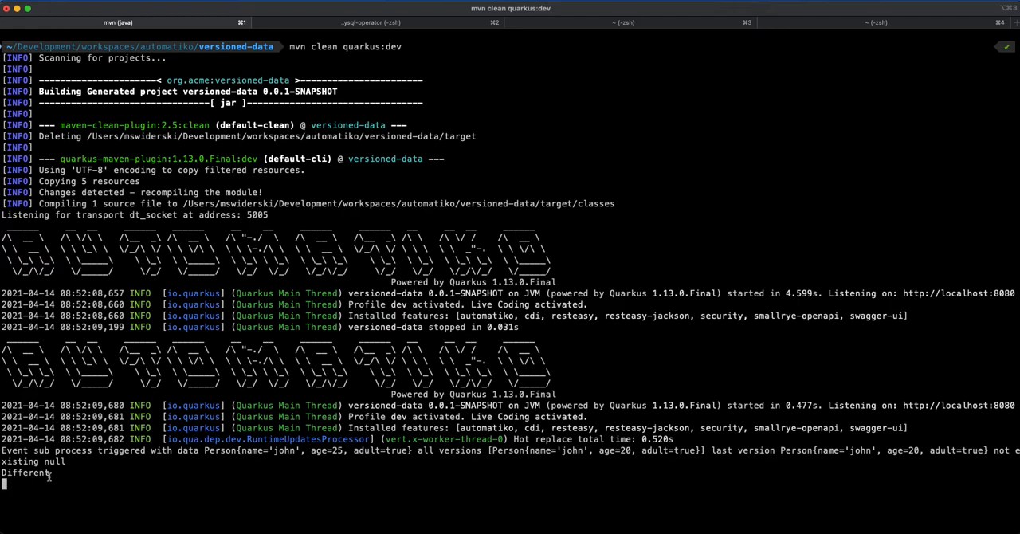
double_click(25, 473)
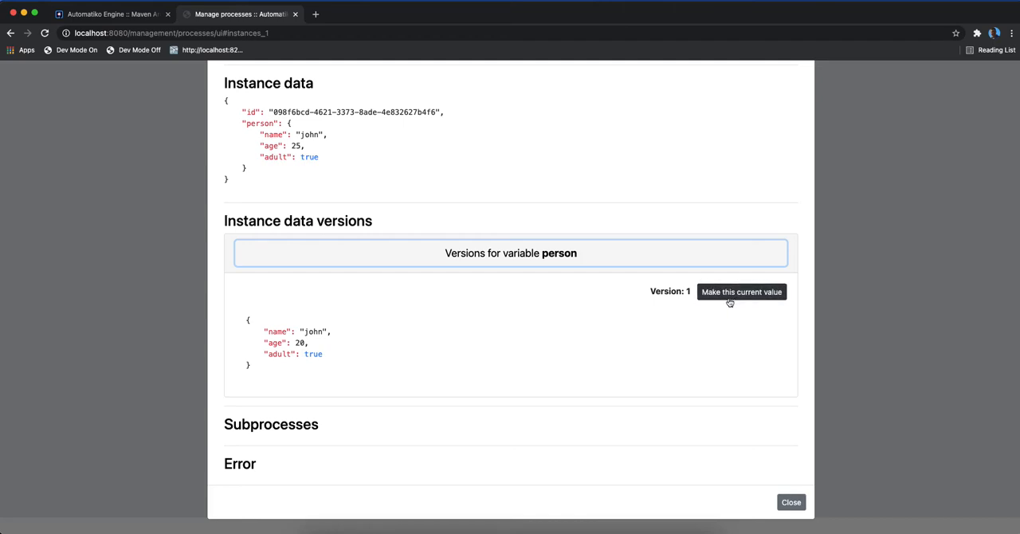
mouse_move(671, 332)
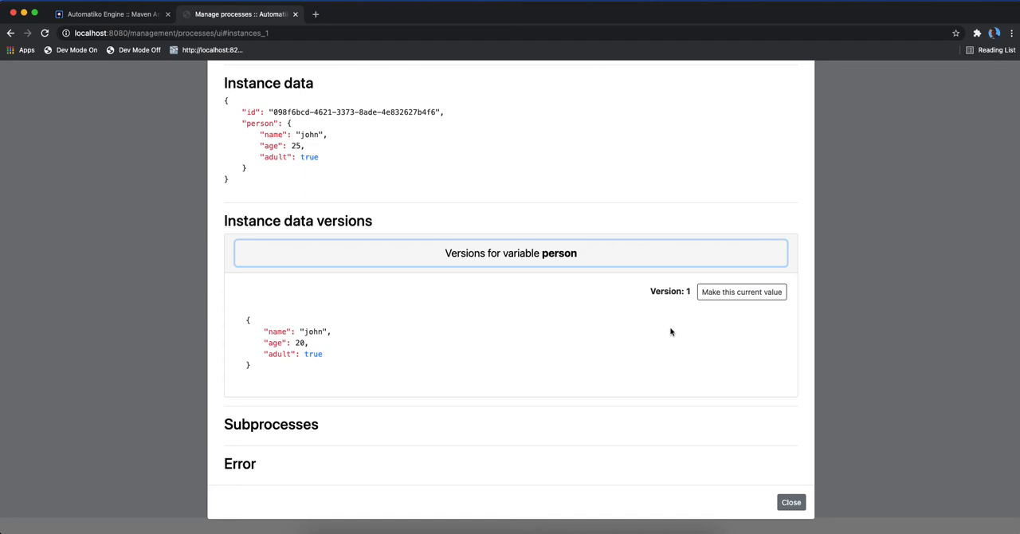
mouse_move(128, 44)
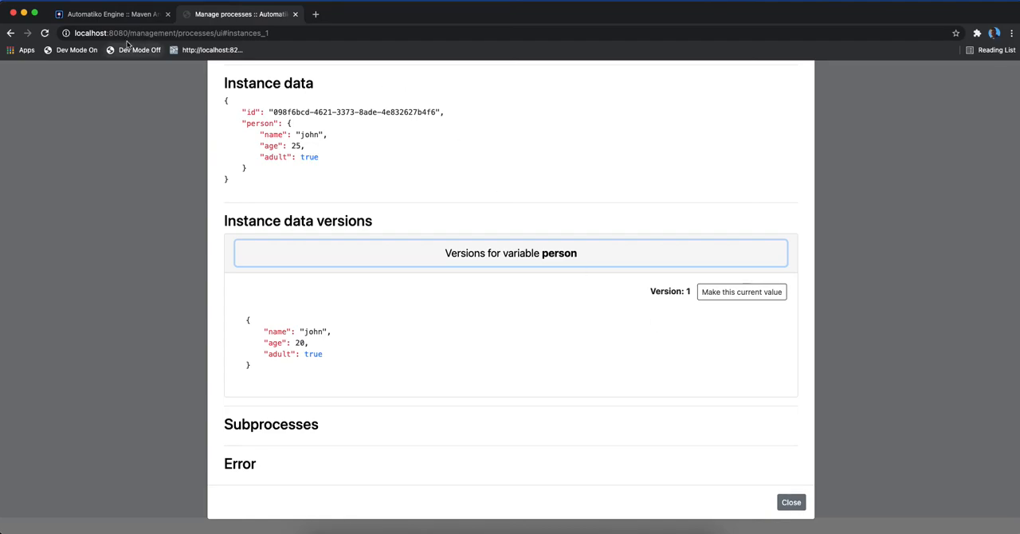
- Resend the MySignal request for instance test with john aged 25, then return to management
click(112, 14)
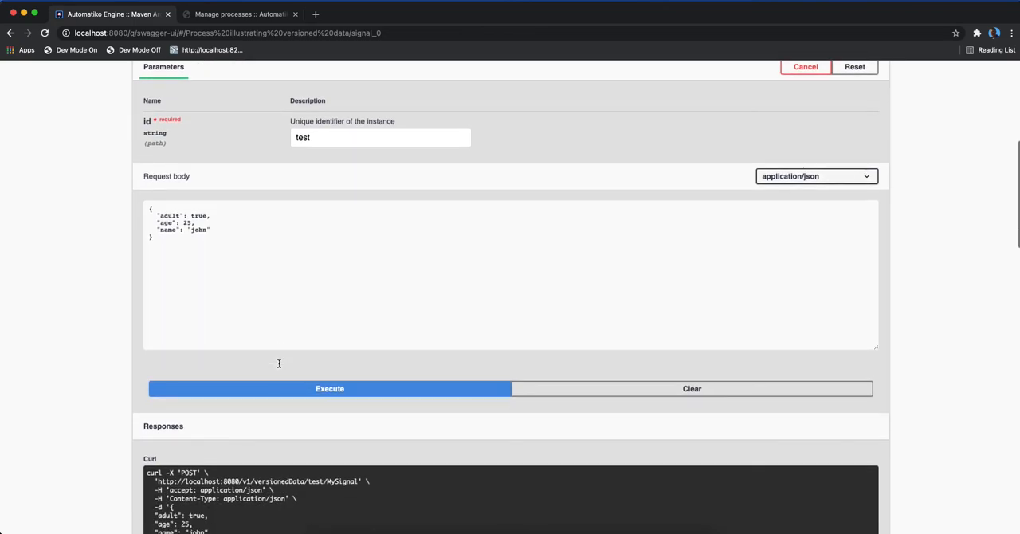
click(329, 388)
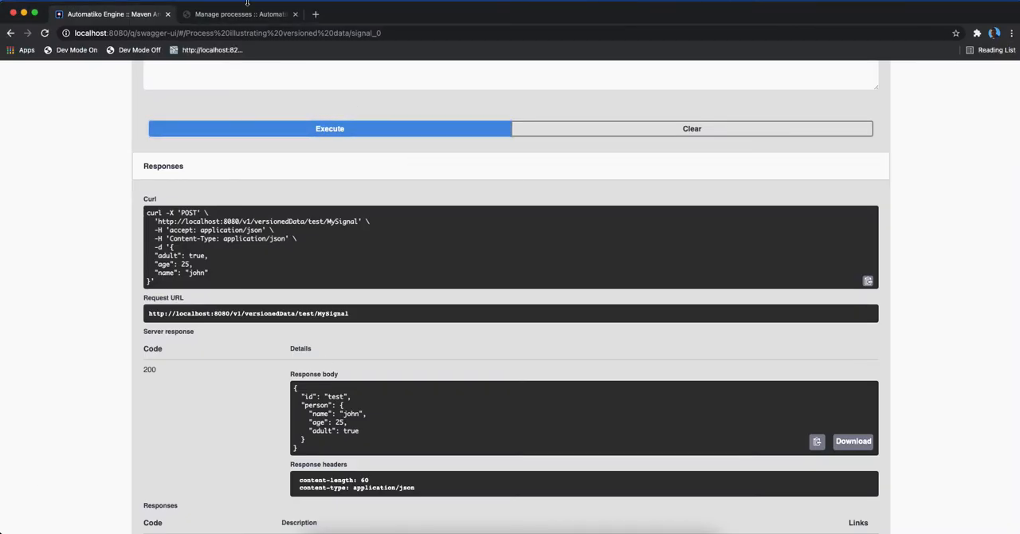
click(239, 13)
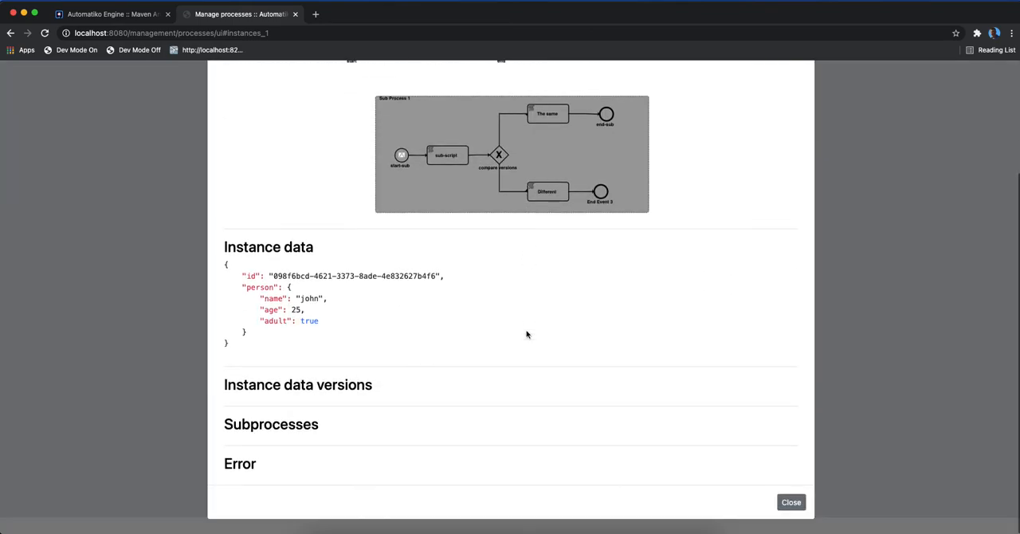
- Expand instance data versions to show person versions 1 (age 20) and 2 (age 25)
click(297, 384)
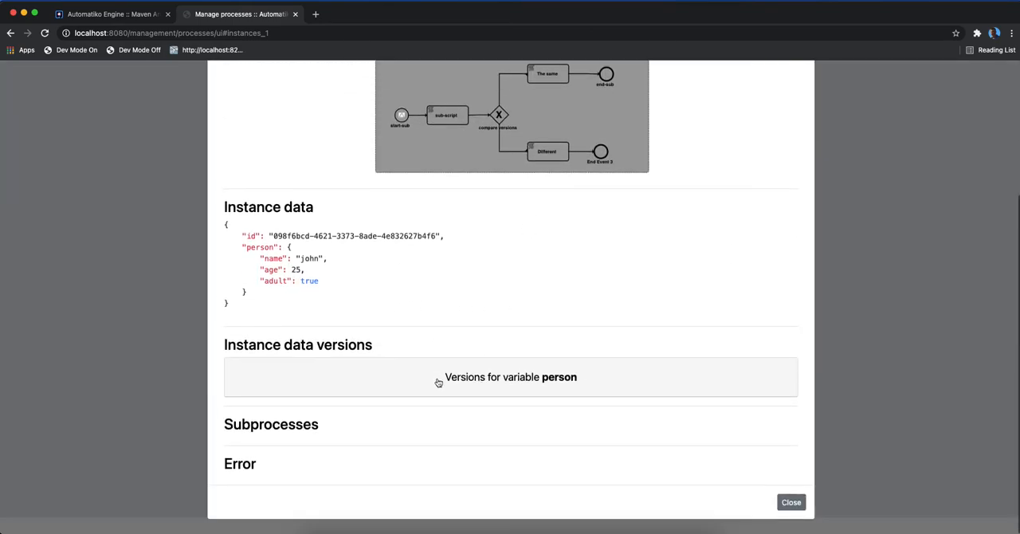
click(510, 377)
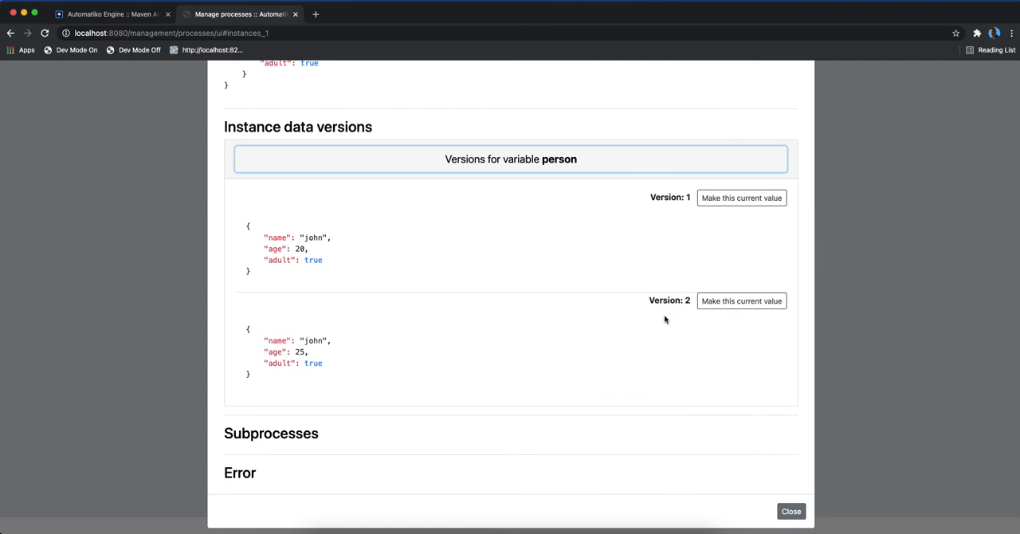
mouse_move(694, 285)
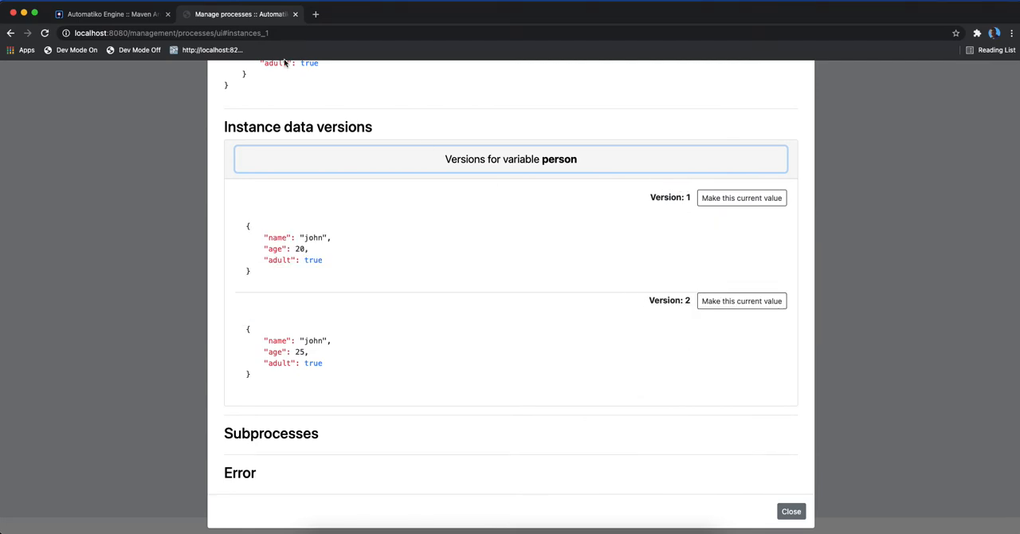
click(112, 13)
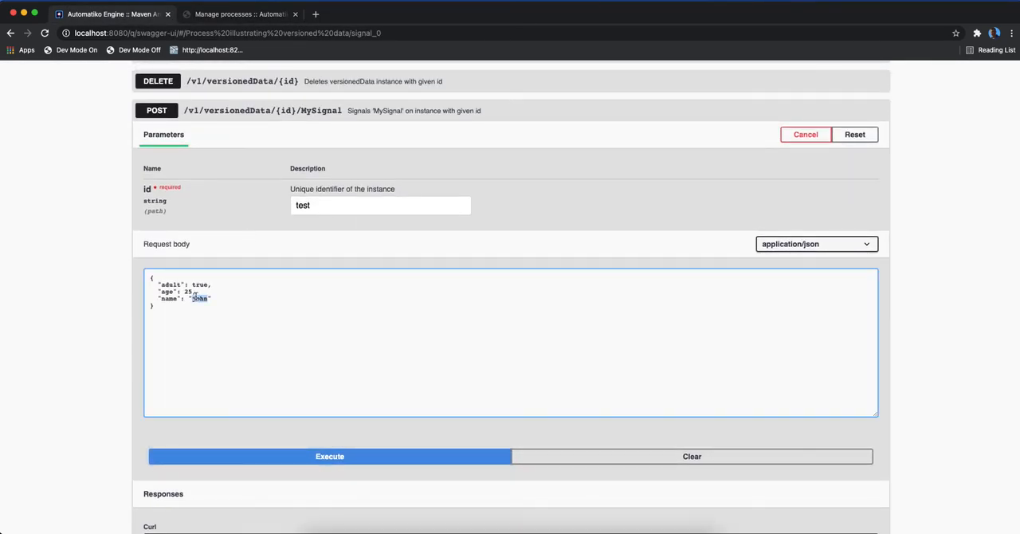
- Change the person name in the MySignal request body to mary
text(mary)
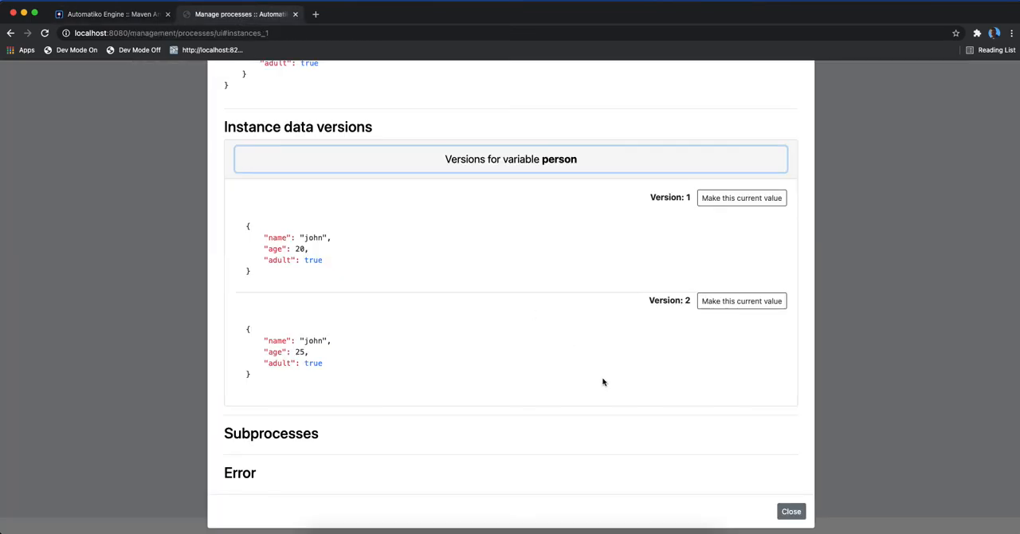
- Expand the person versions panel and scroll to view versions 1–3
scroll(up, 3)
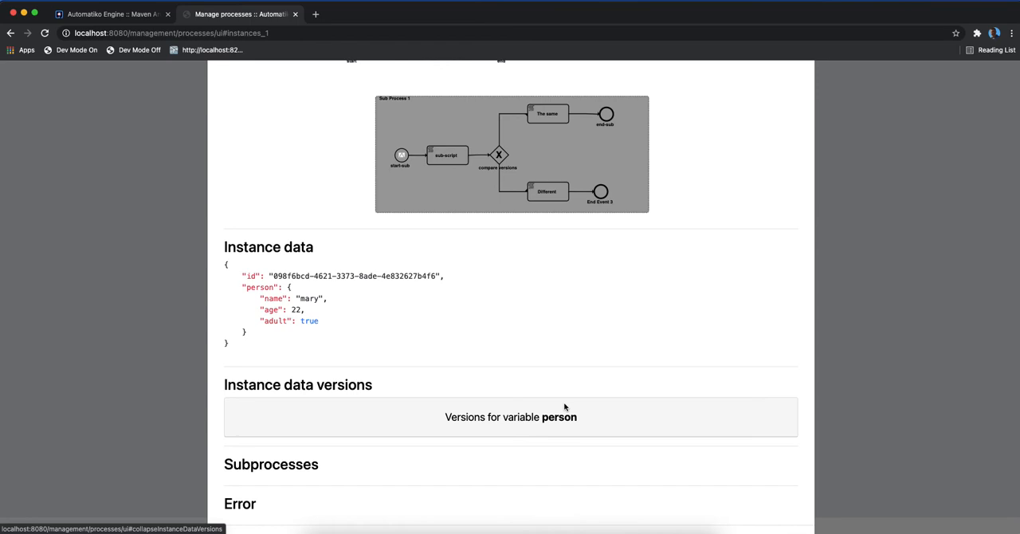
click(511, 417)
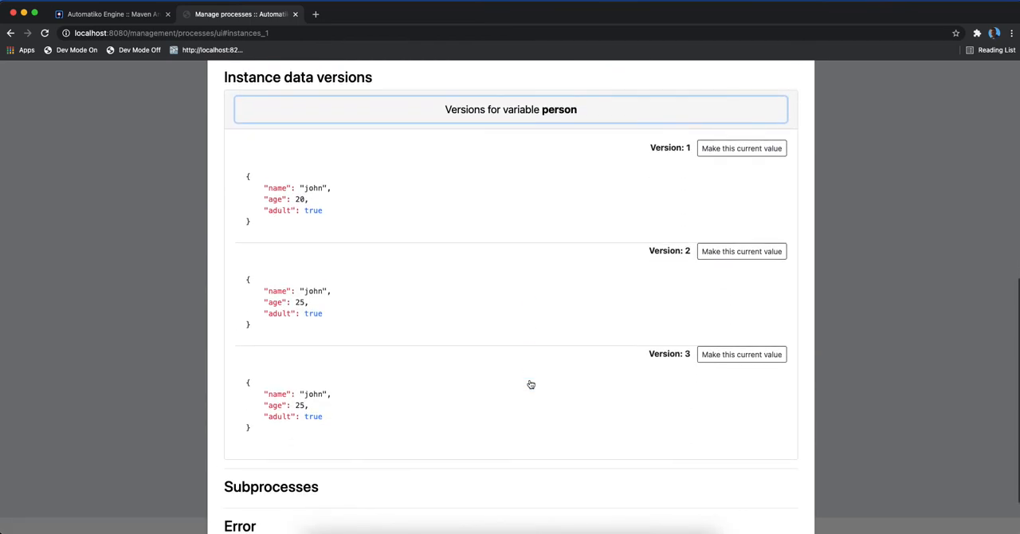
scroll(down, 3)
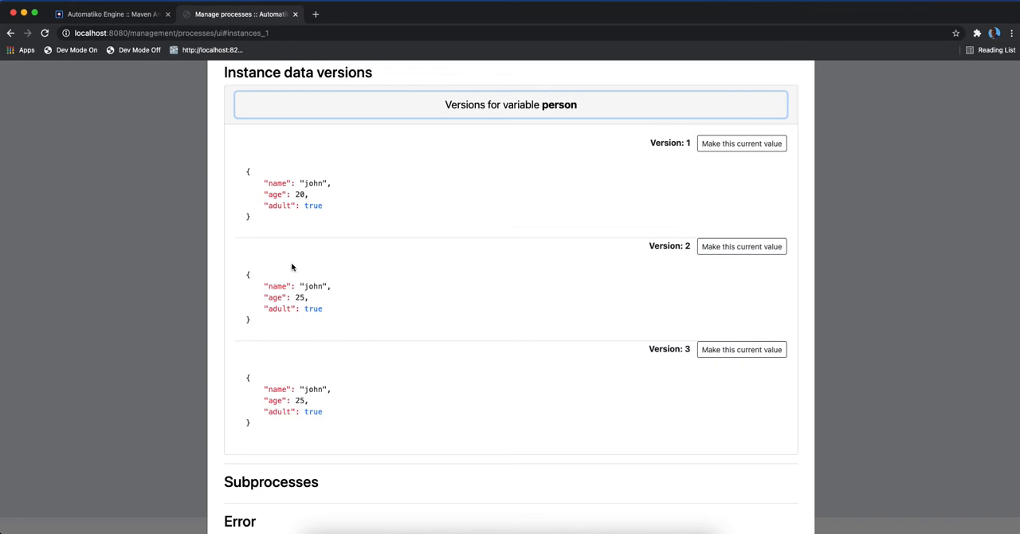
mouse_move(230, 380)
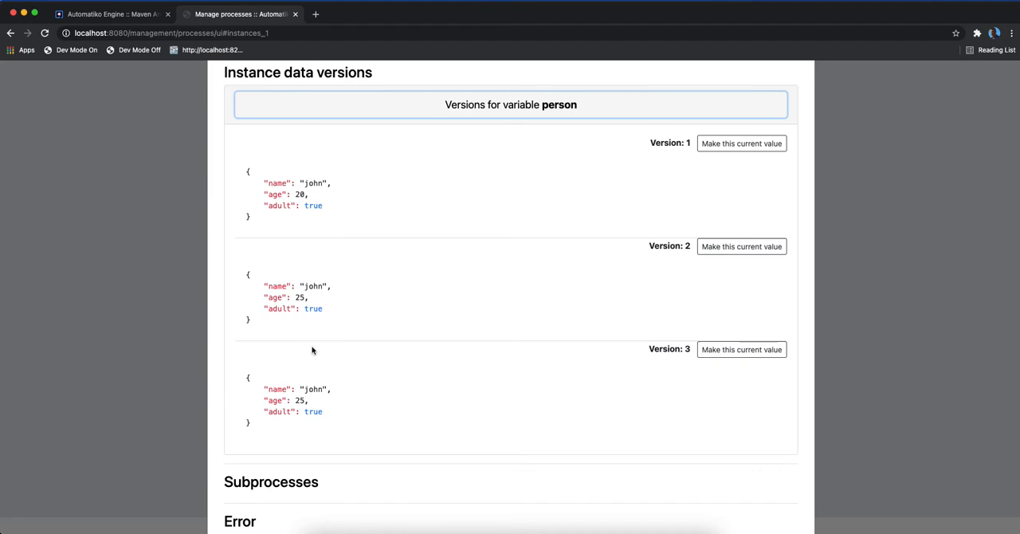
mouse_move(285, 172)
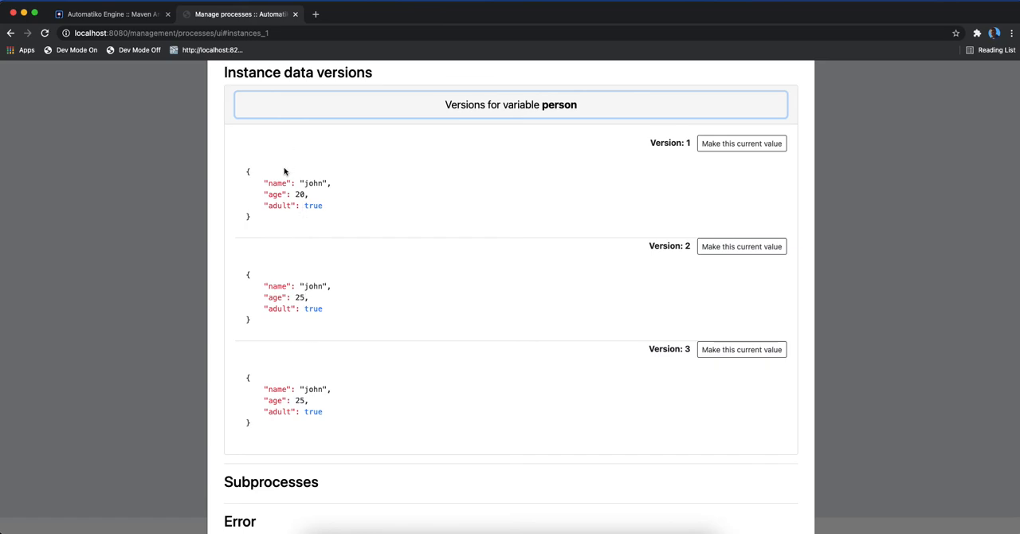
mouse_move(290, 261)
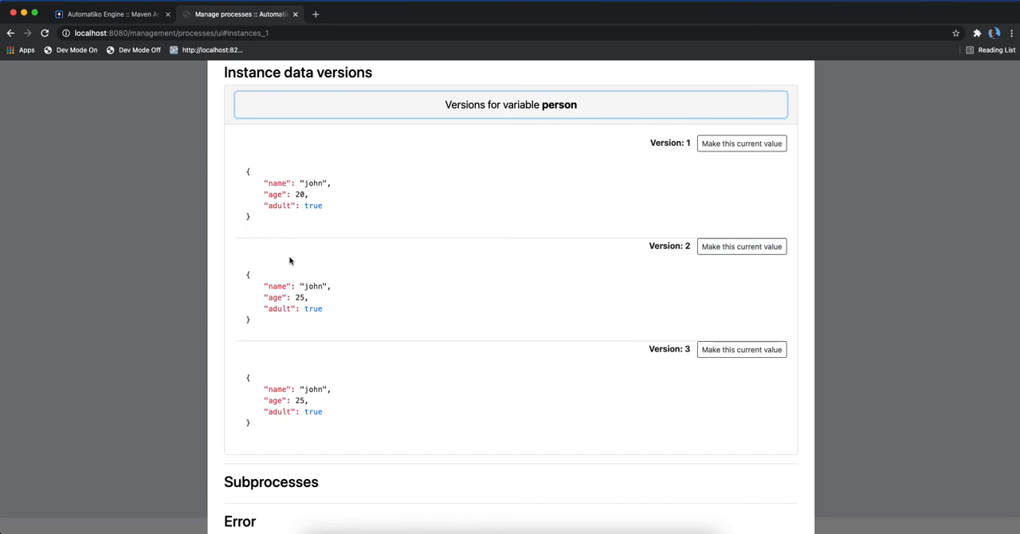
mouse_move(484, 399)
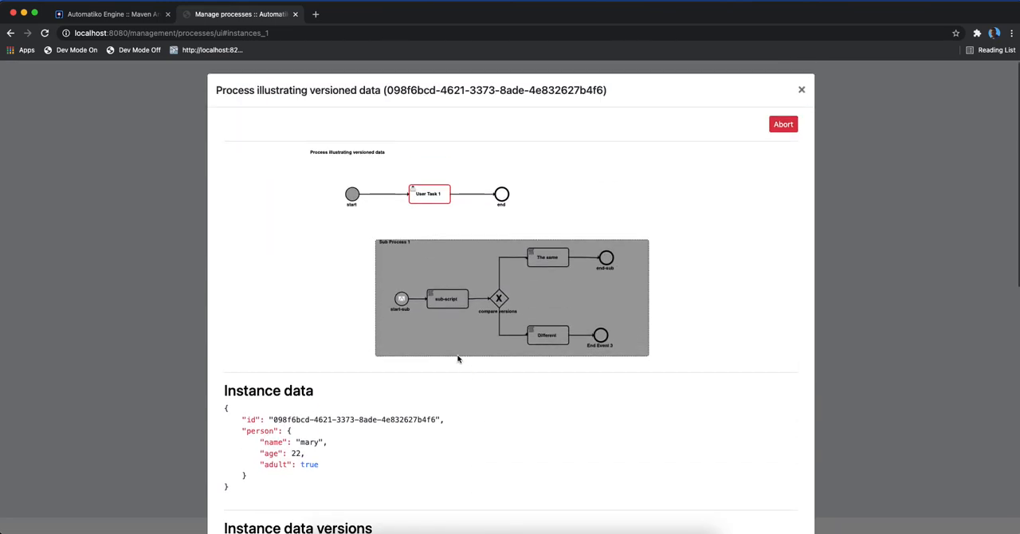
- Scroll down through the four stored person versions toward Version 1
scroll(down, 3)
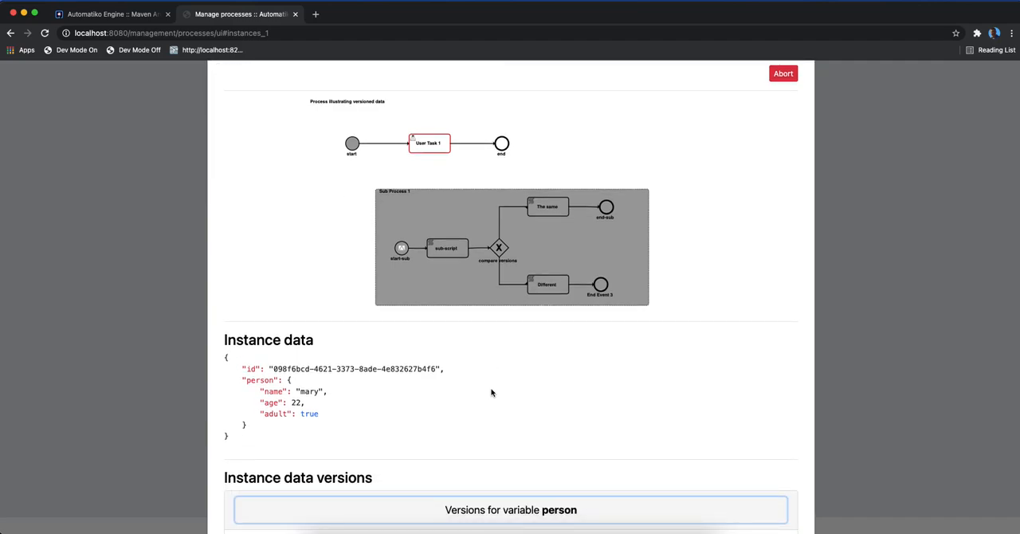
scroll(down, 3)
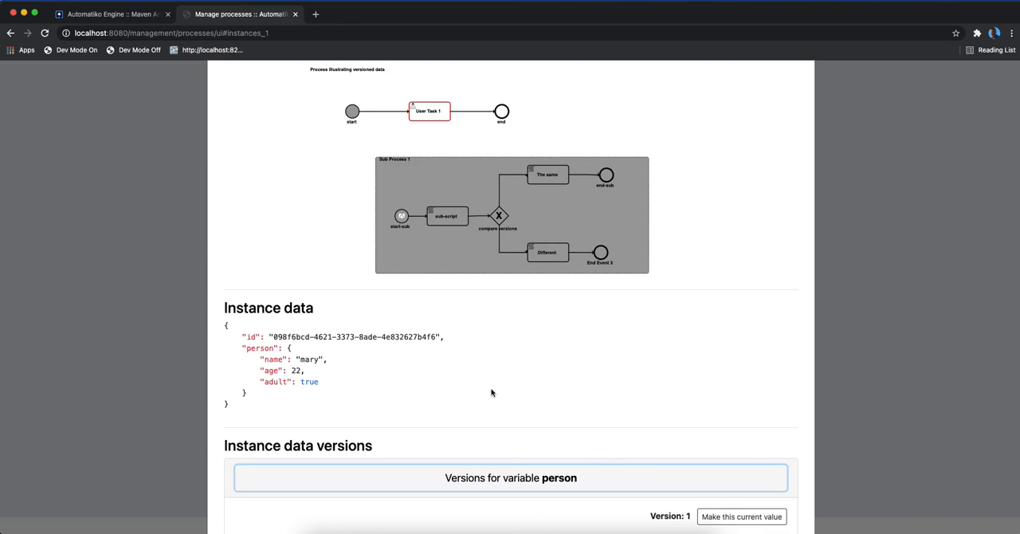
scroll(down, 3)
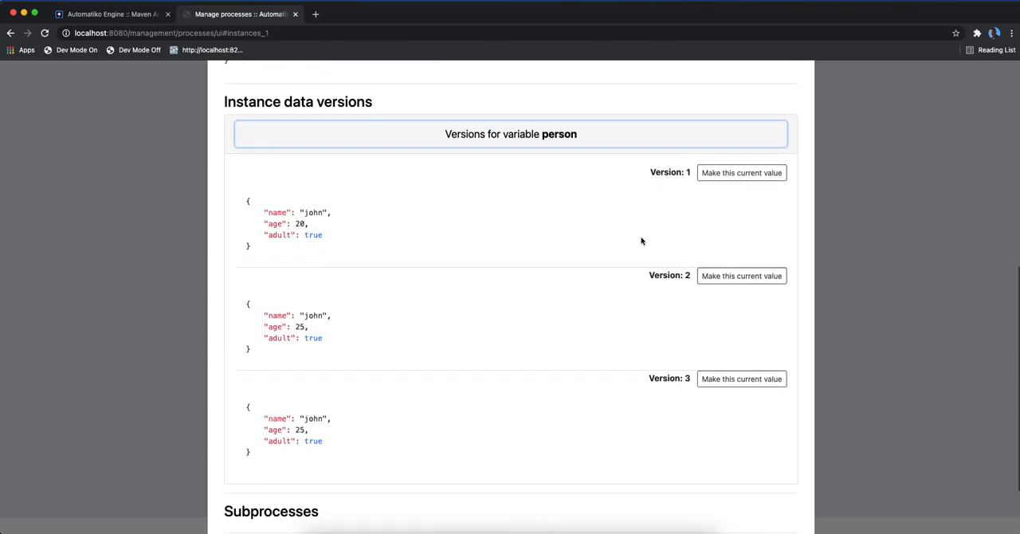
scroll(down, 3)
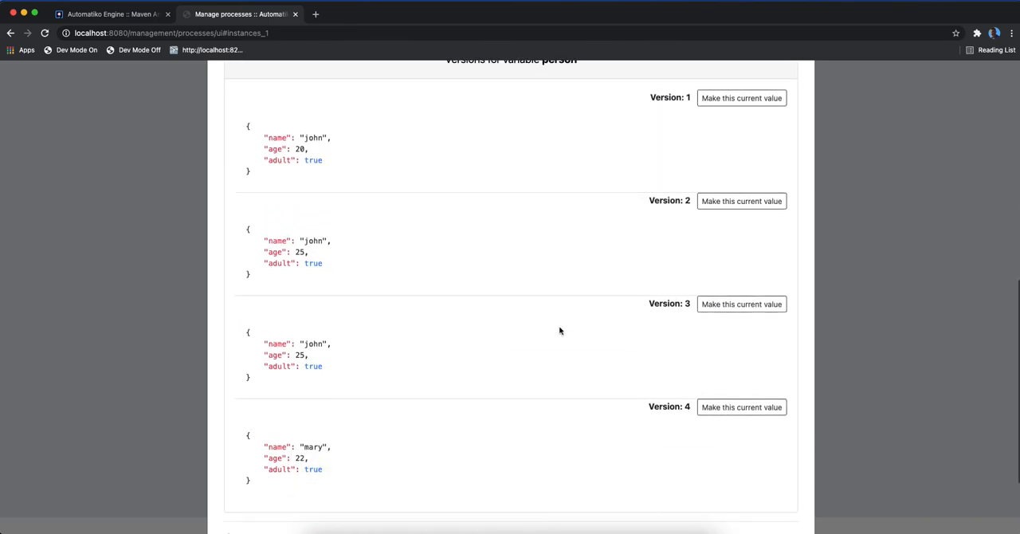
scroll(down, 3)
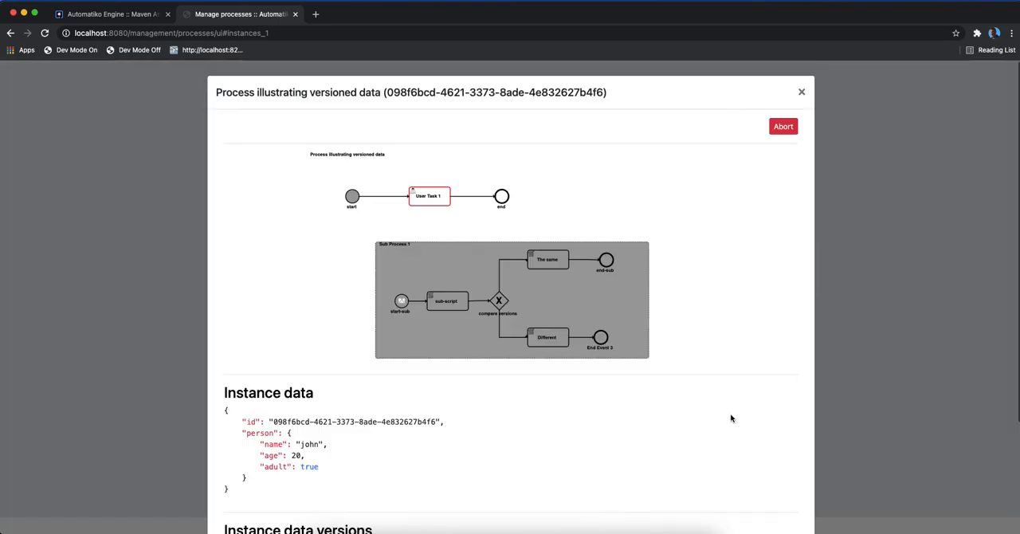
- Scroll down and expand Instance data versions to review versions 2–4, ending with mary aged 22
scroll(down, 3)
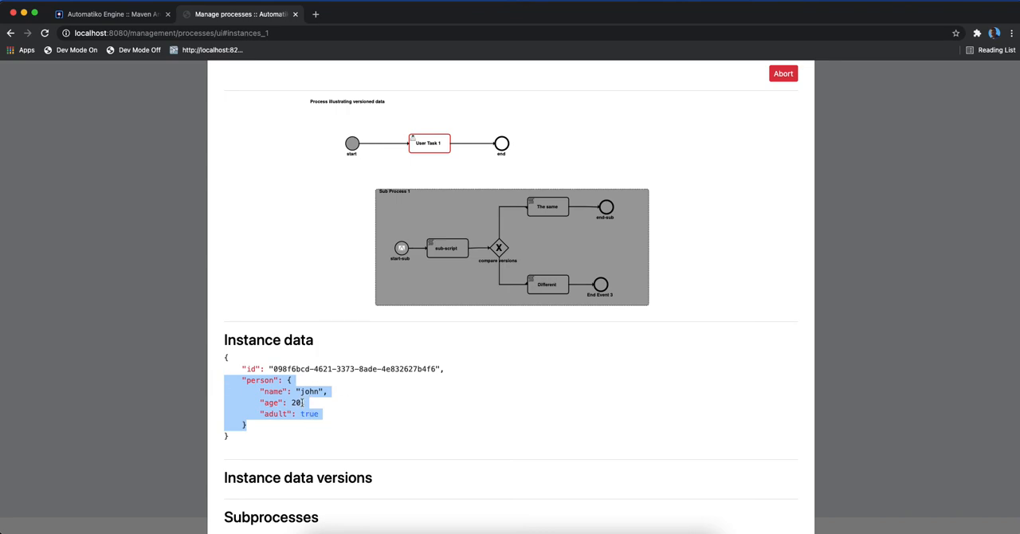
click(388, 428)
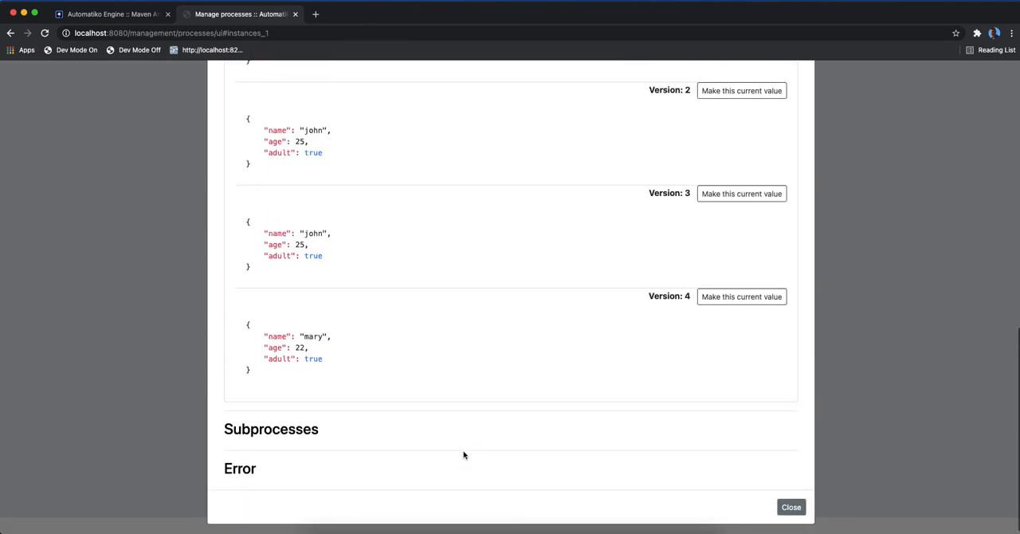
mouse_move(464, 455)
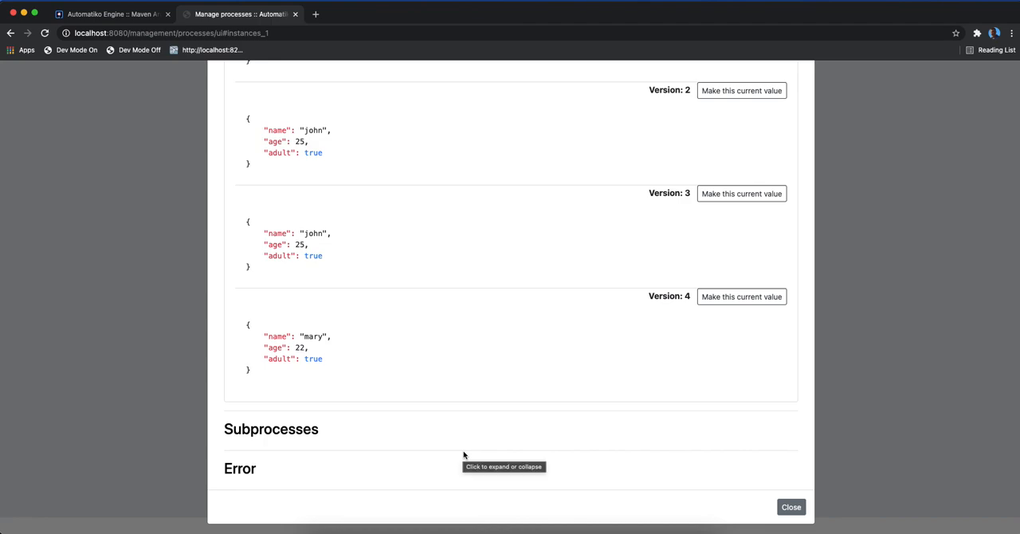
mouse_move(450, 302)
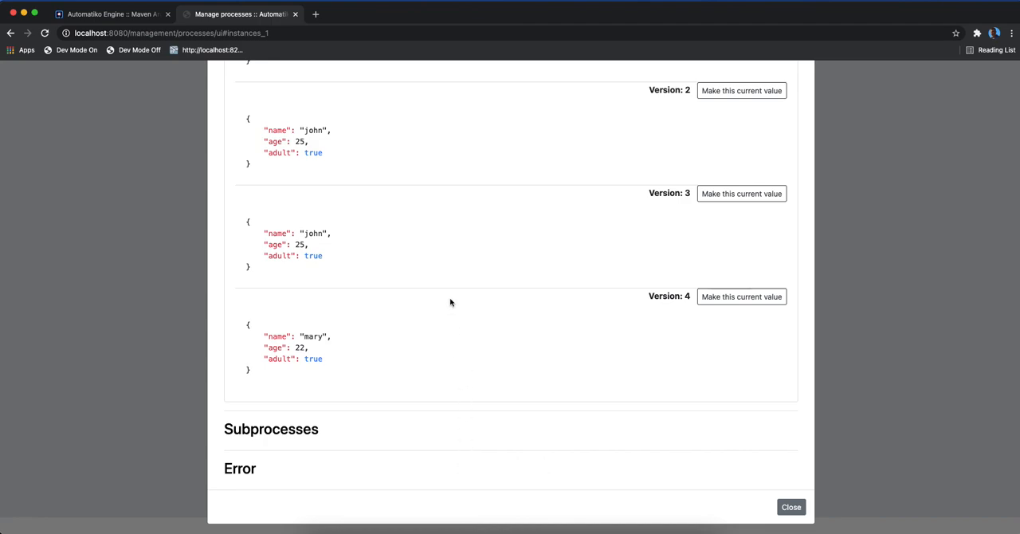